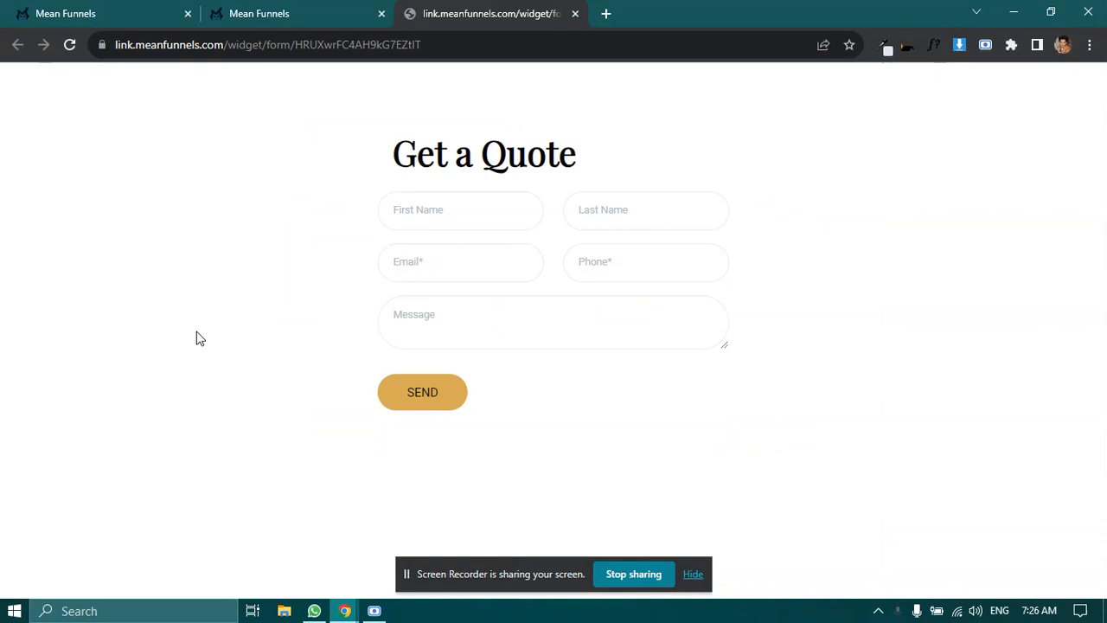
pyautogui.moveTo(342, 149)
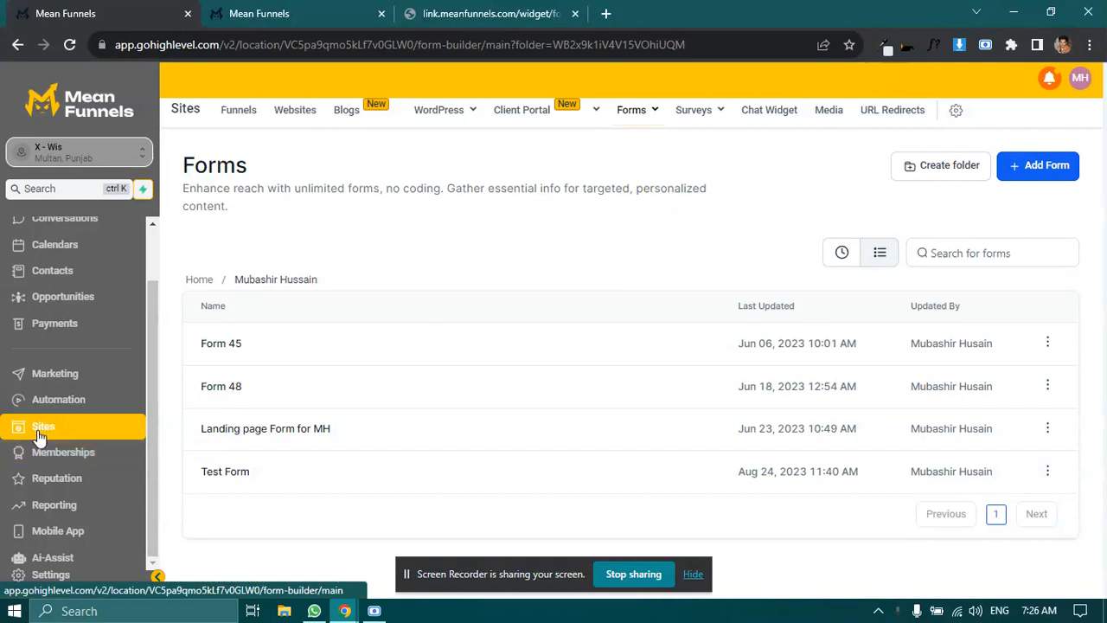
# Step: Open the Forms Builder under Sites to list the existing forms
pyautogui.click(631, 110)
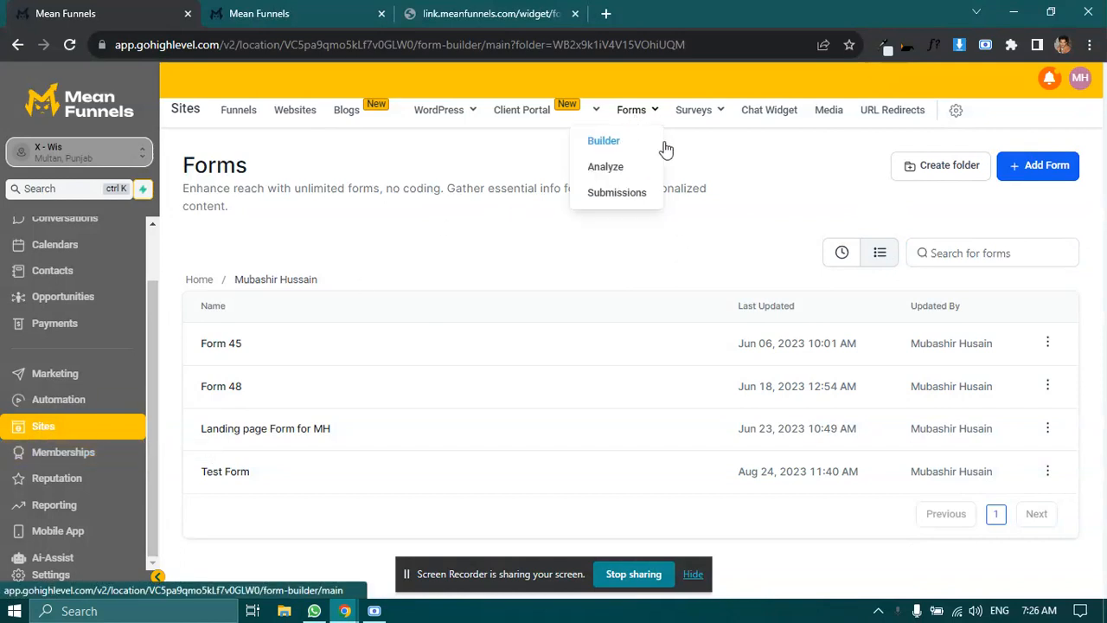
pyautogui.click(1038, 165)
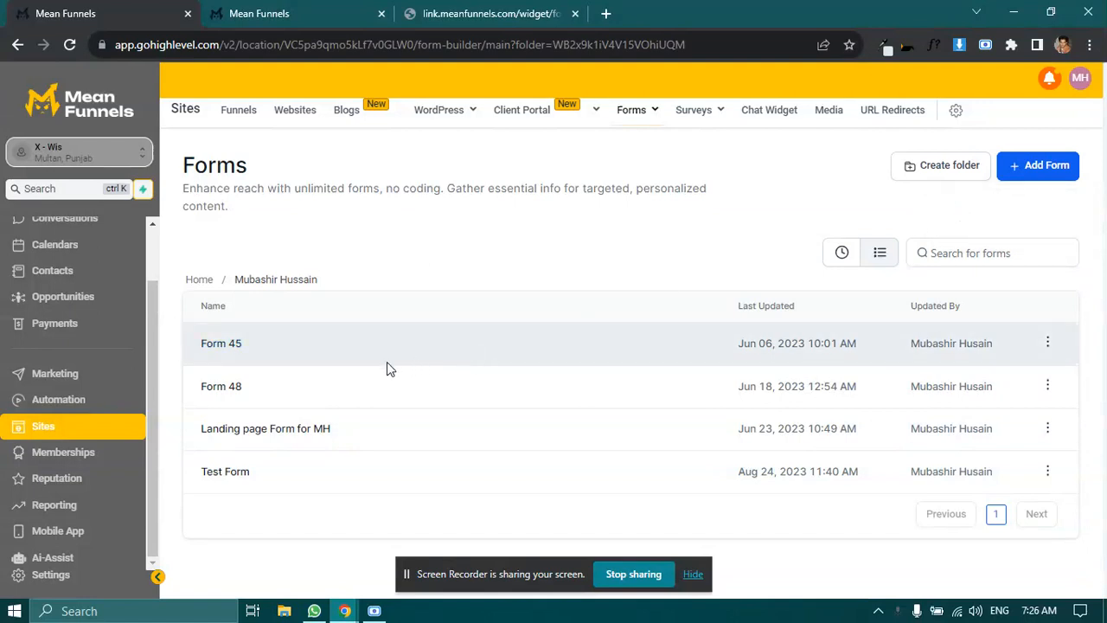
pyautogui.moveTo(423, 385)
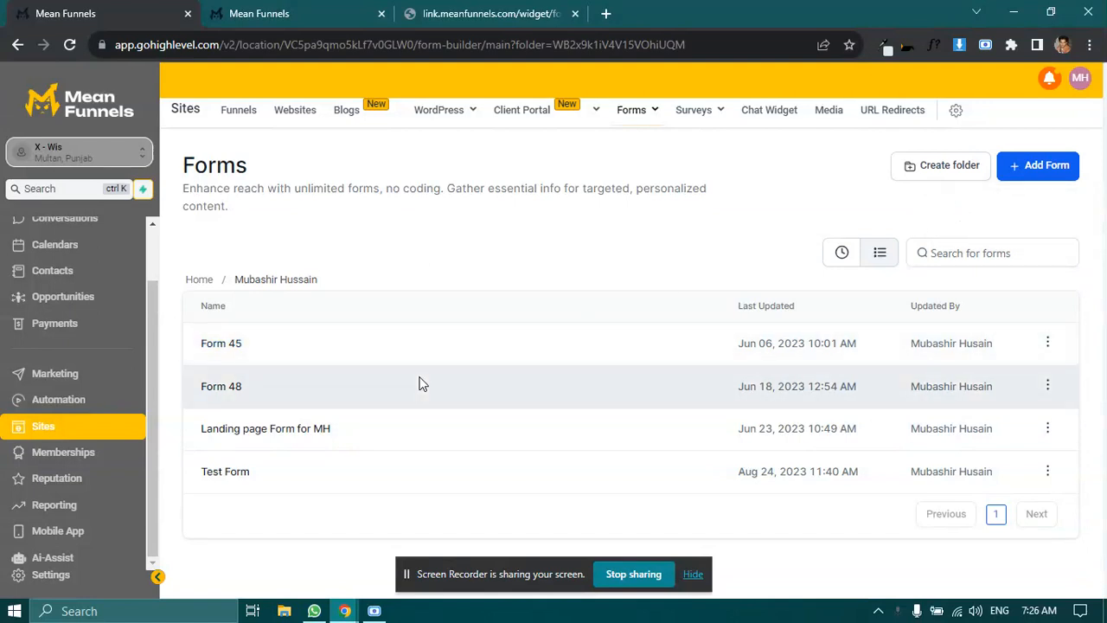
# Step: Create a new blank form, Form 93, and browse the Add Form Element list
pyautogui.click(221, 386)
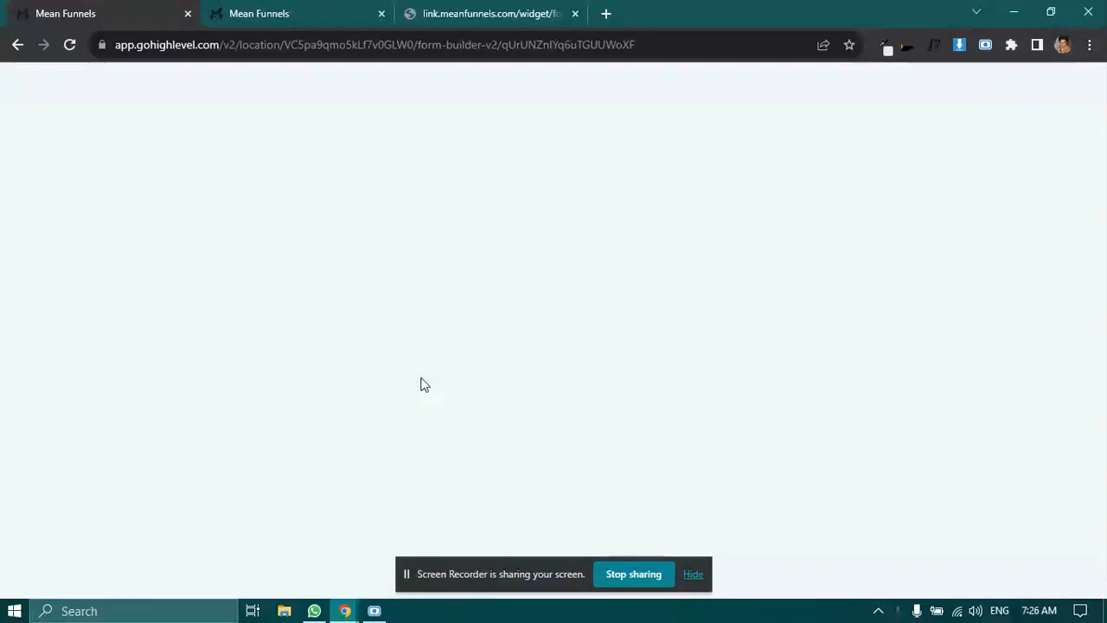
pyautogui.moveTo(431, 407)
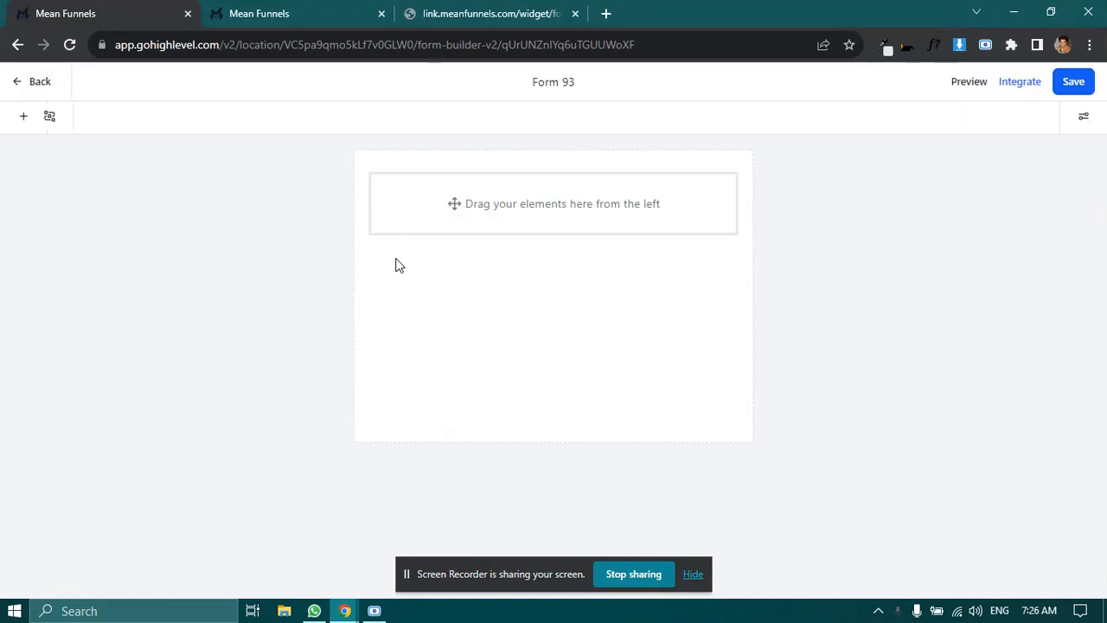
pyautogui.moveTo(23, 116)
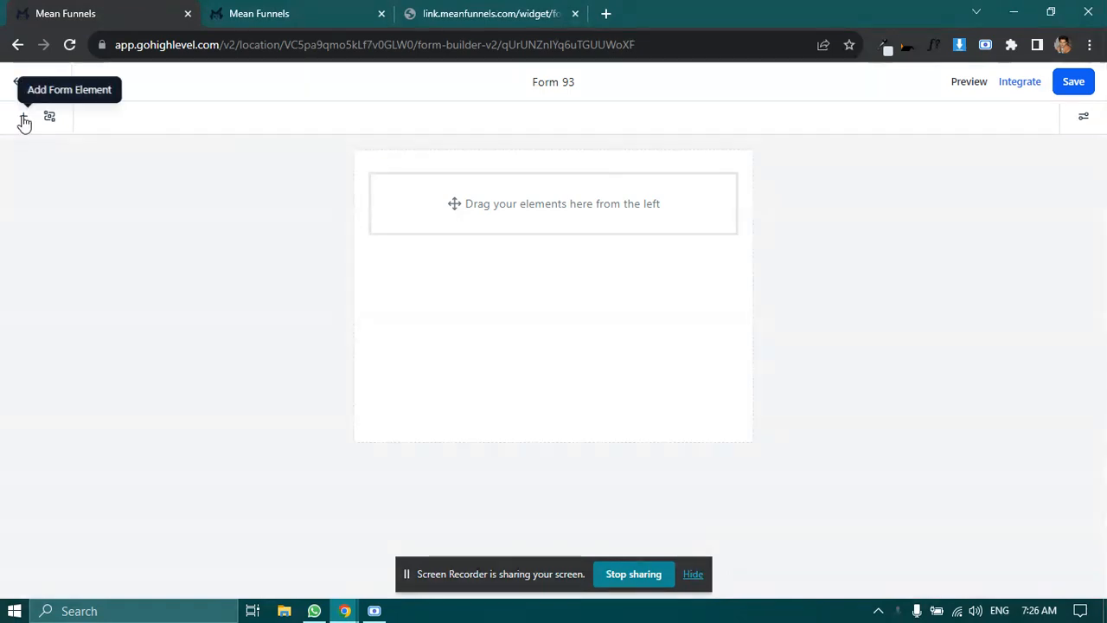
pyautogui.click(24, 116)
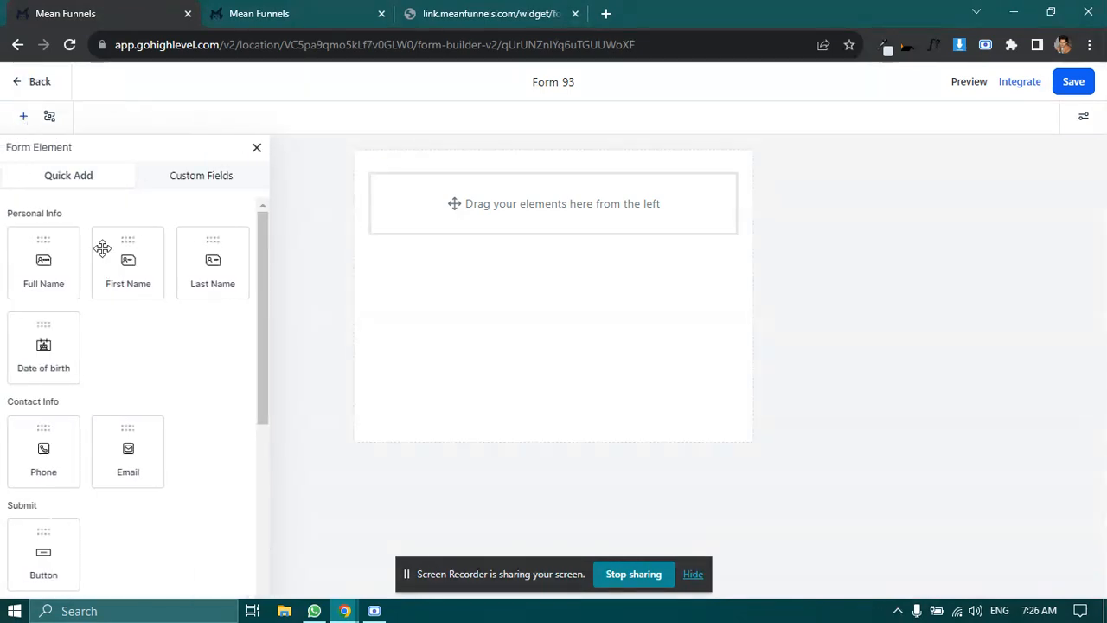
pyautogui.scroll(-3)
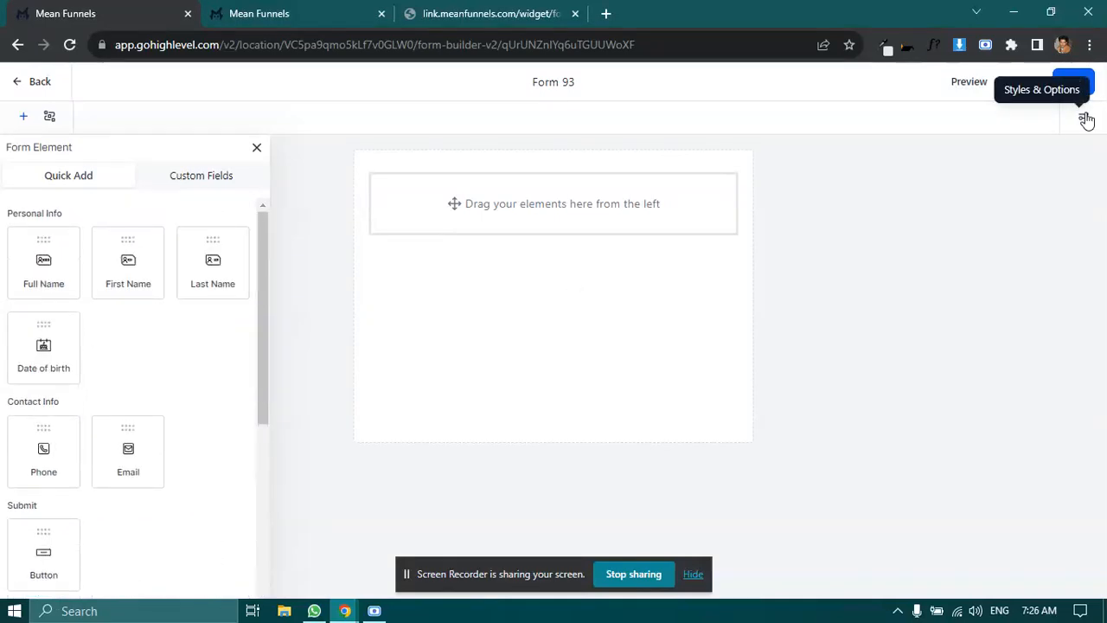
# Step: Open Styles & Options, glance at the sample quote form, and return to Form 93
pyautogui.click(1084, 116)
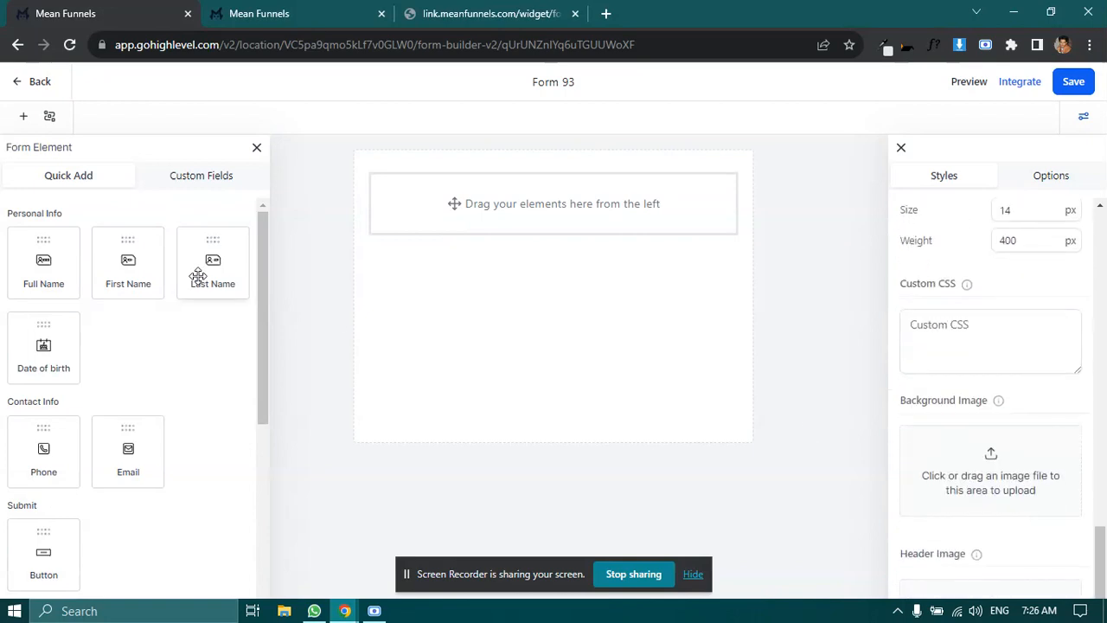
pyautogui.click(491, 13)
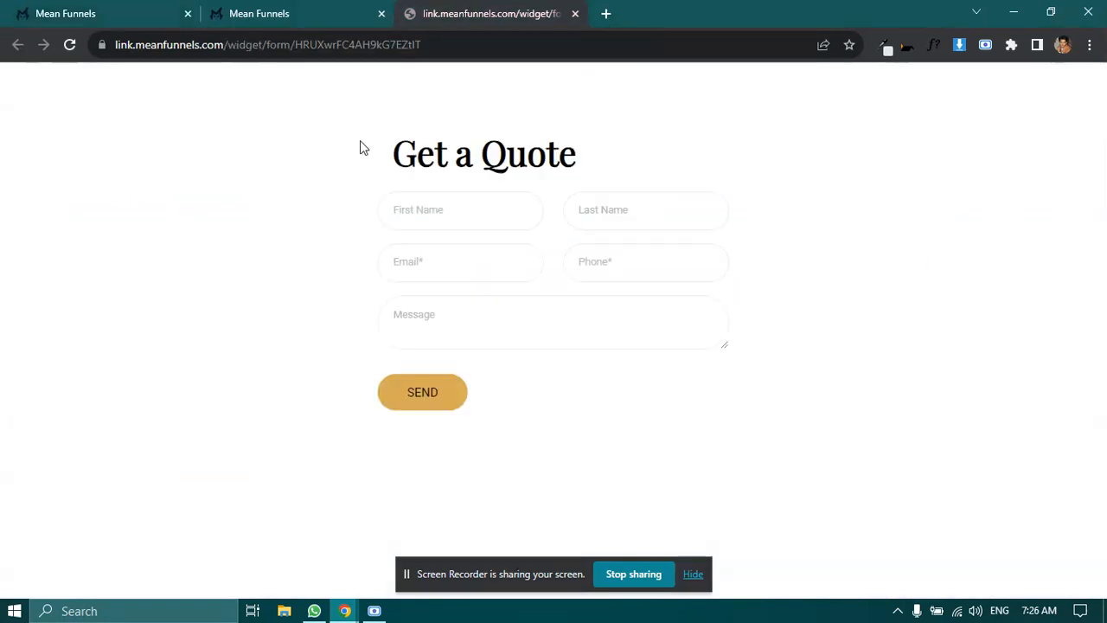
pyautogui.doubleClick(483, 153)
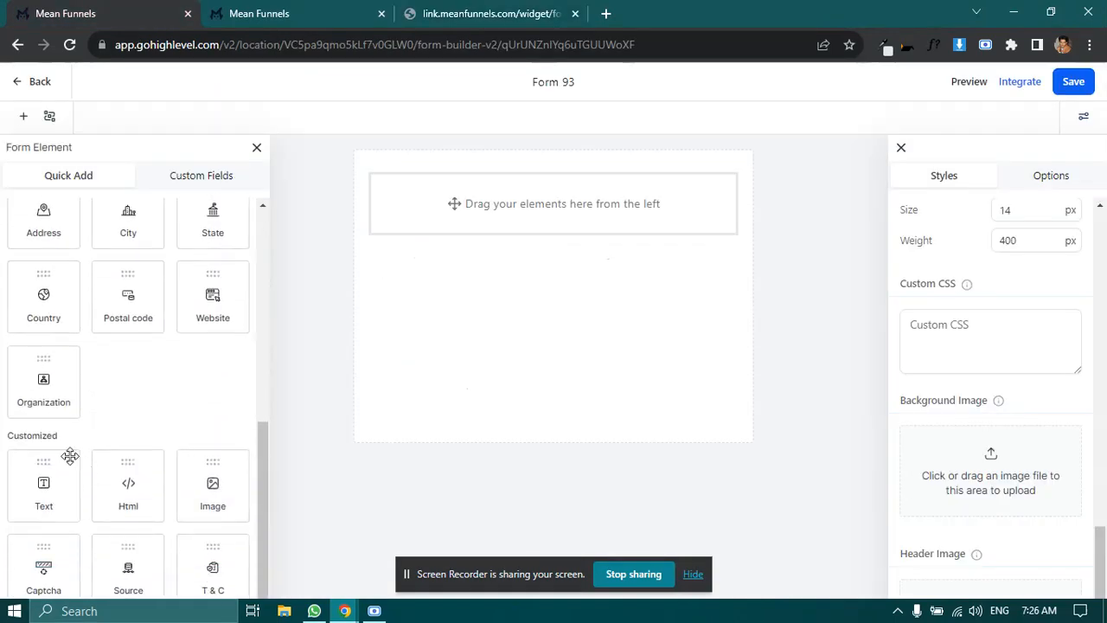
# Step: Add a Text element at the top of Form 93 and replace its placeholder with 'Get a Quote'
pyautogui.moveTo(43, 481); pyautogui.dragTo(509, 238)
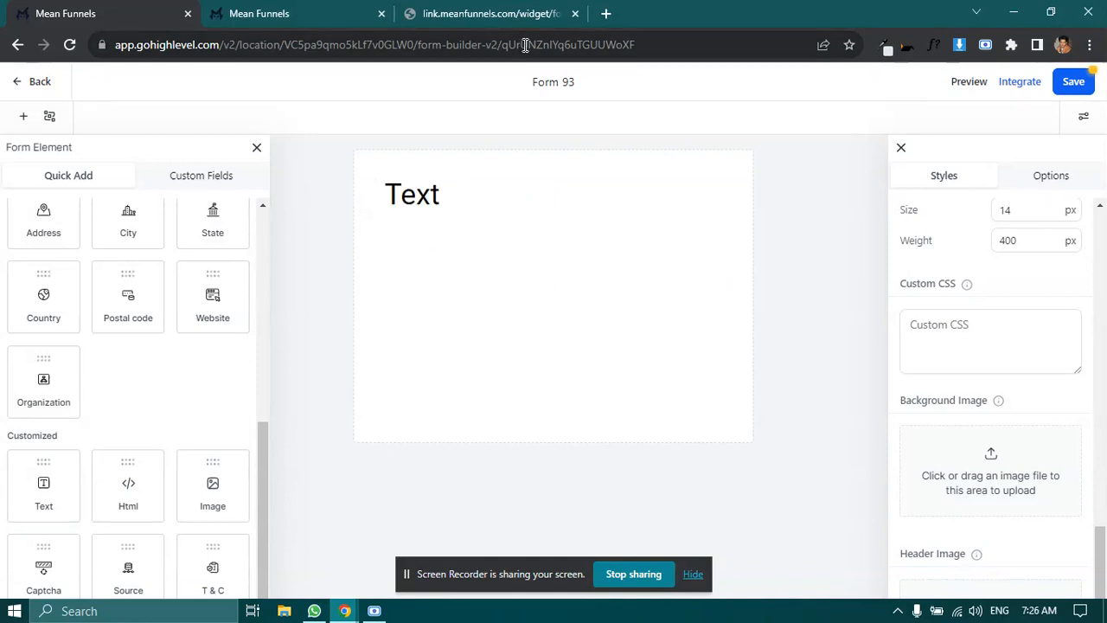
pyautogui.click(488, 13)
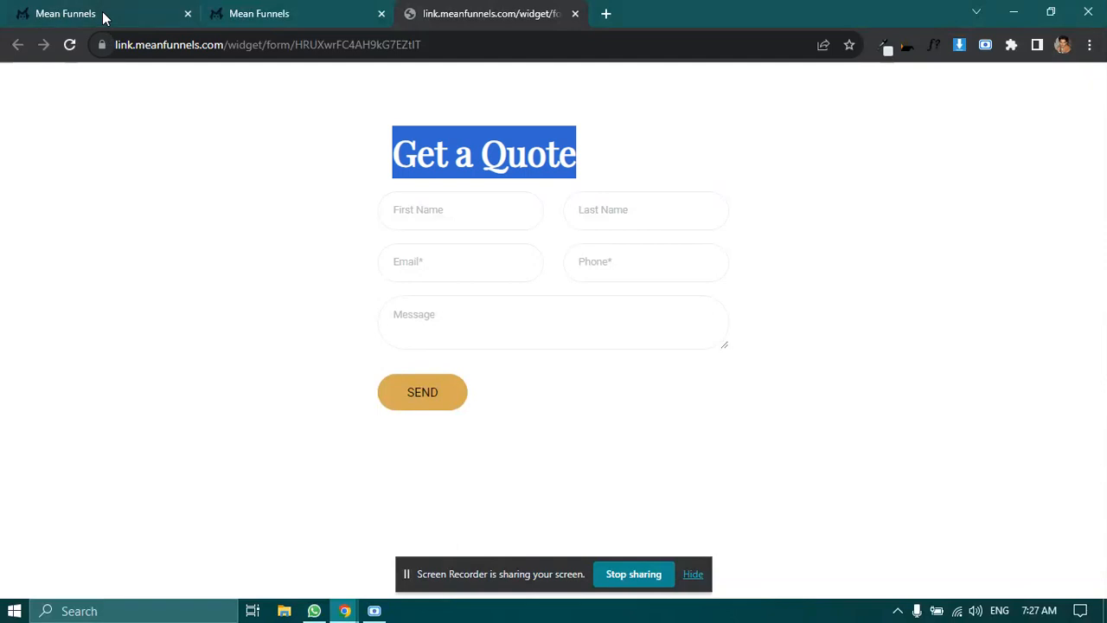
pyautogui.click(95, 13)
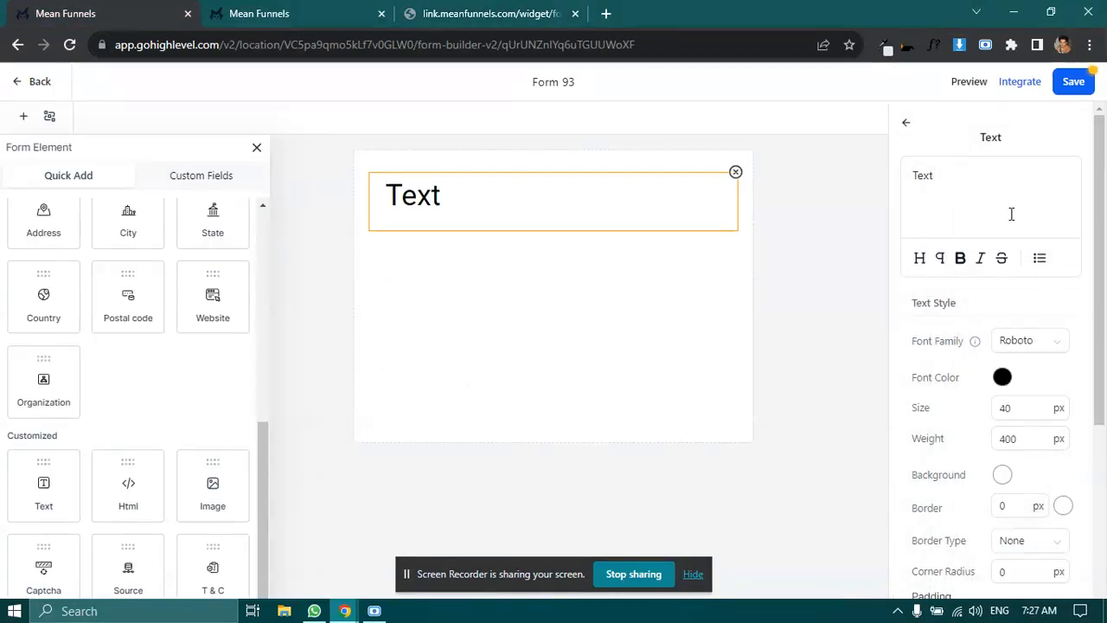
pyautogui.doubleClick(922, 175)
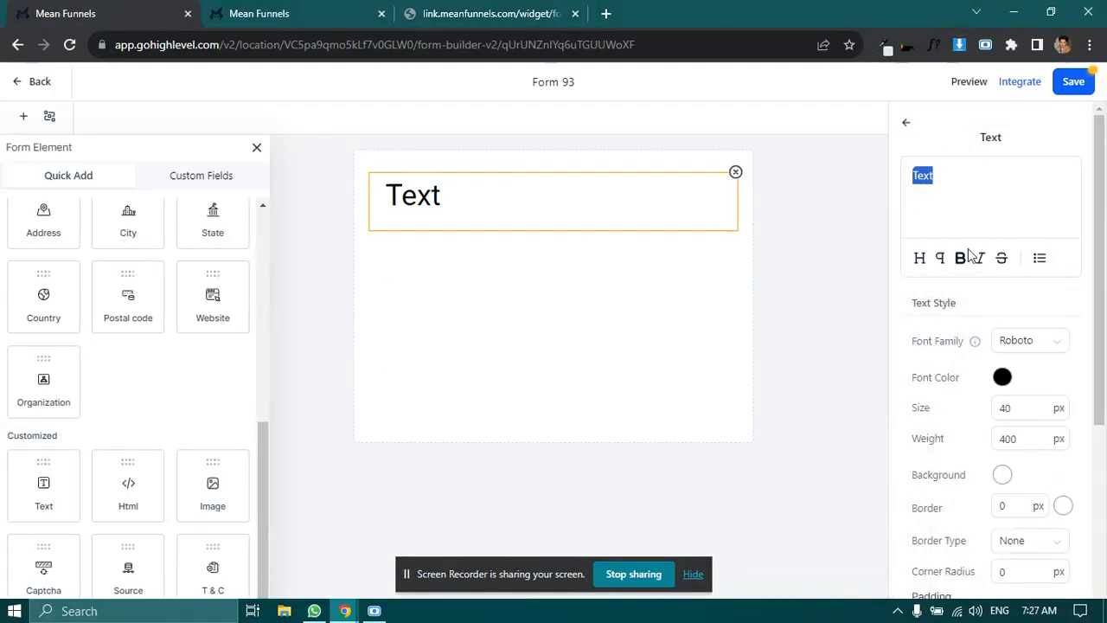
pyautogui.write('Get a Quote')
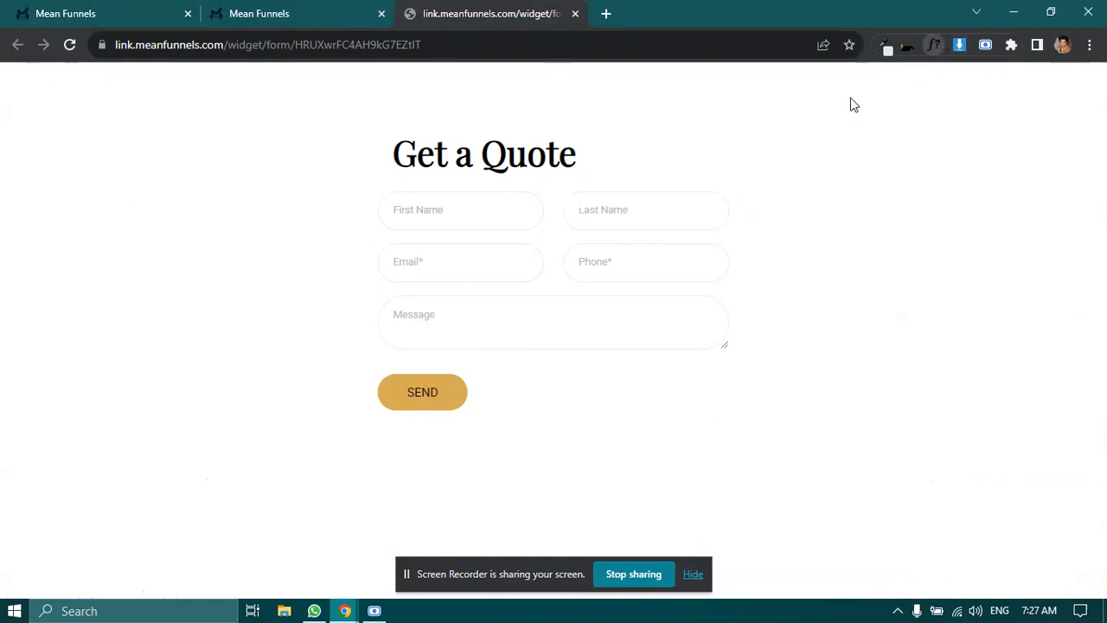
# Step: Check the sample heading with WhatFont: Playfair Display, weight 700, 48px
pyautogui.click(526, 154)
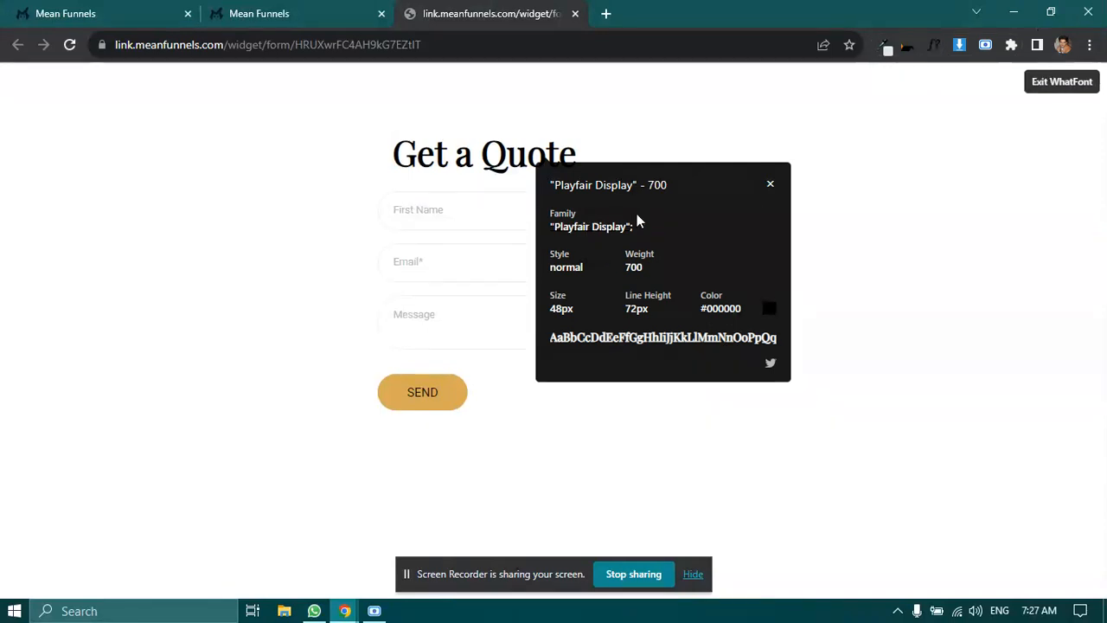
pyautogui.moveTo(557, 322)
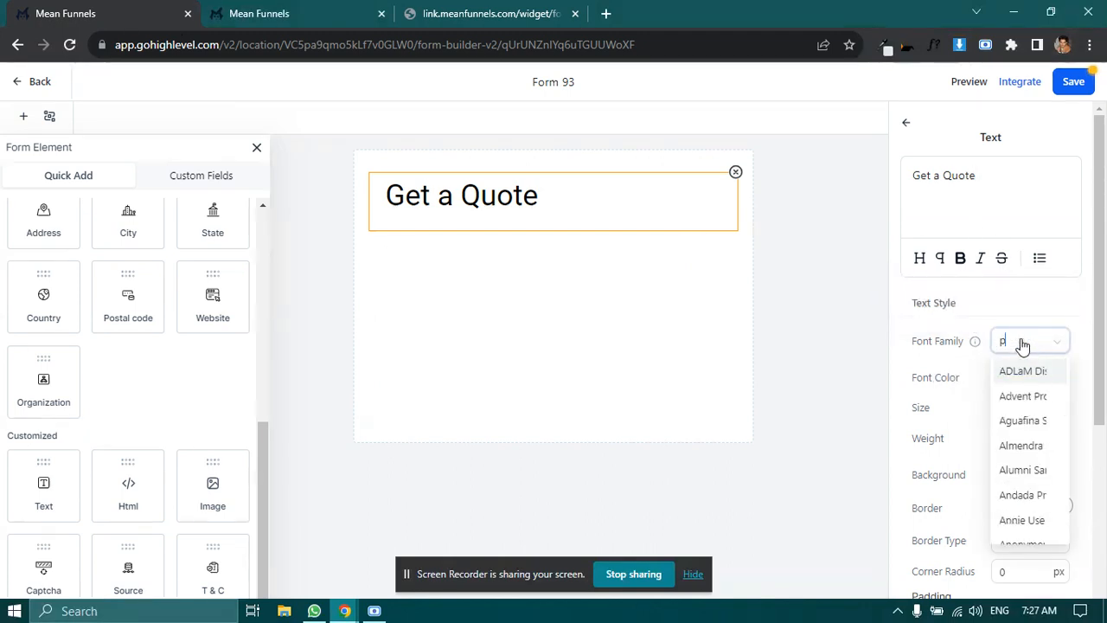
# Step: Style the Get a Quote heading as Playfair Display, 48px, bold weight 700
pyautogui.write('layfair Dis')
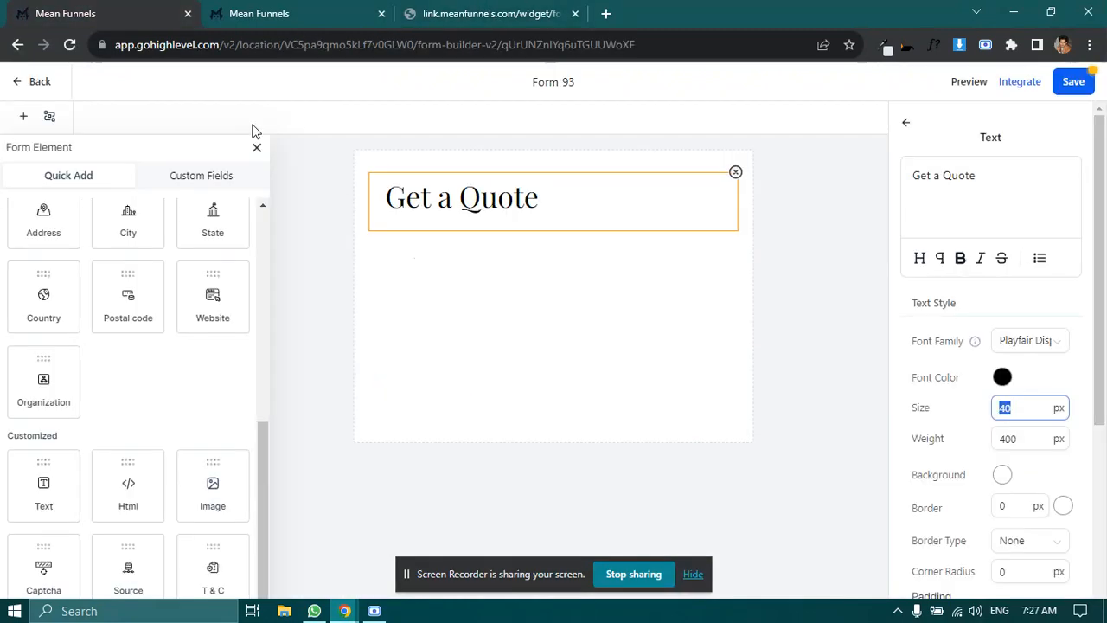
pyautogui.write('48')
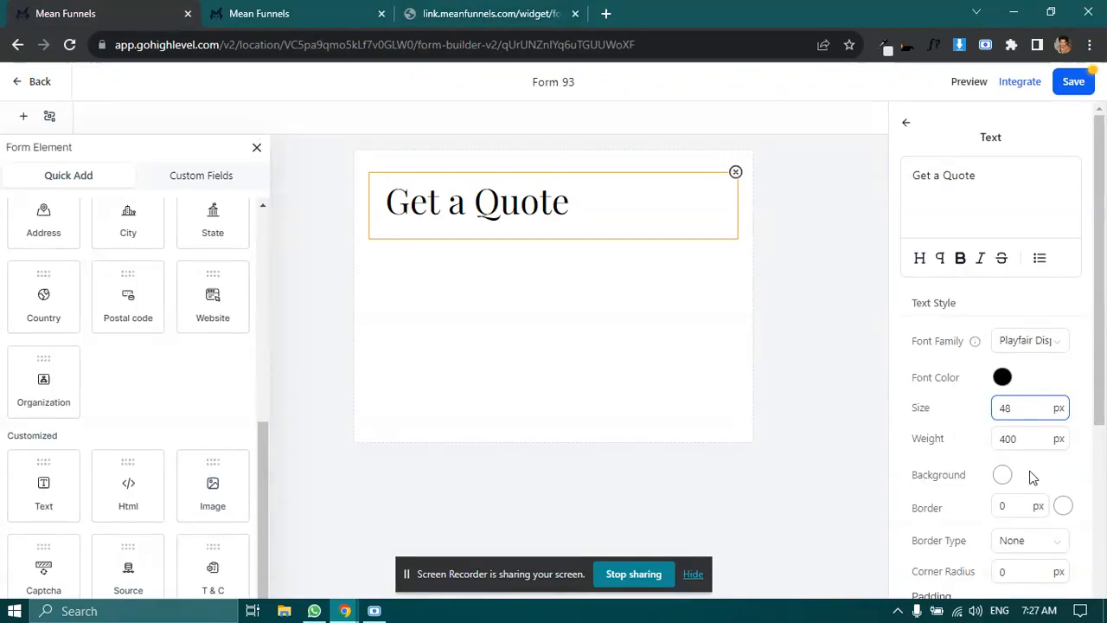
pyautogui.click(959, 175)
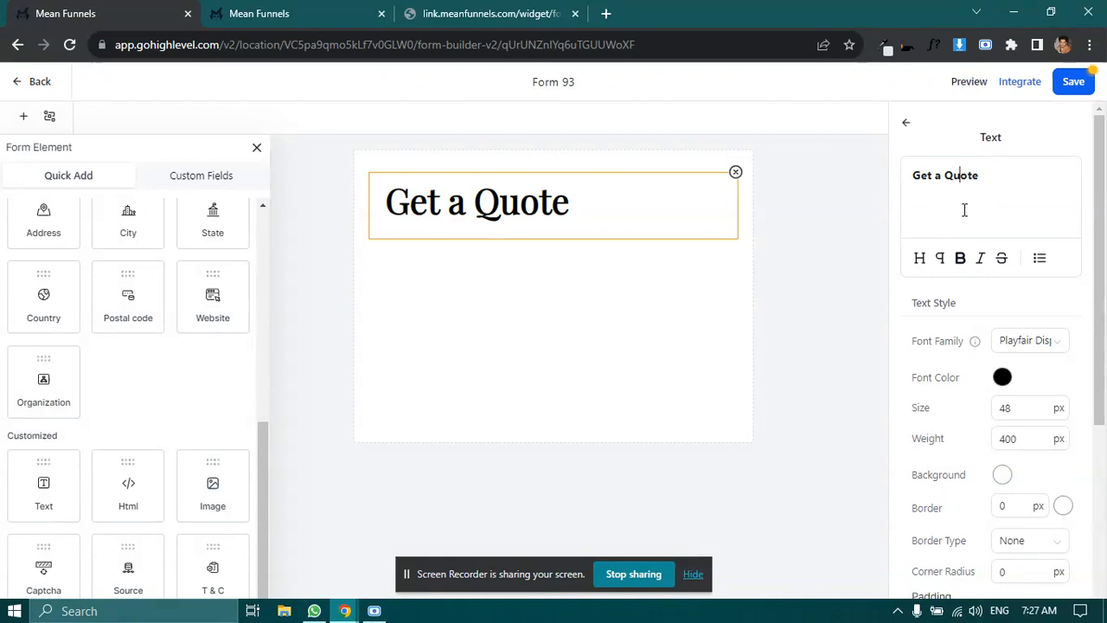
pyautogui.click(1029, 439)
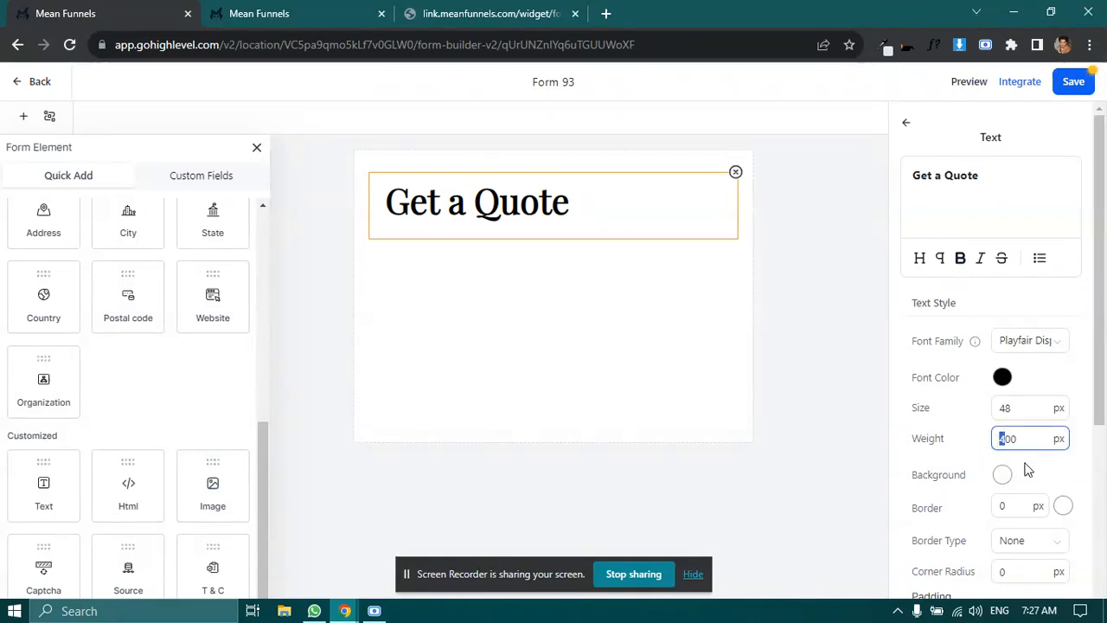
pyautogui.click(490, 13)
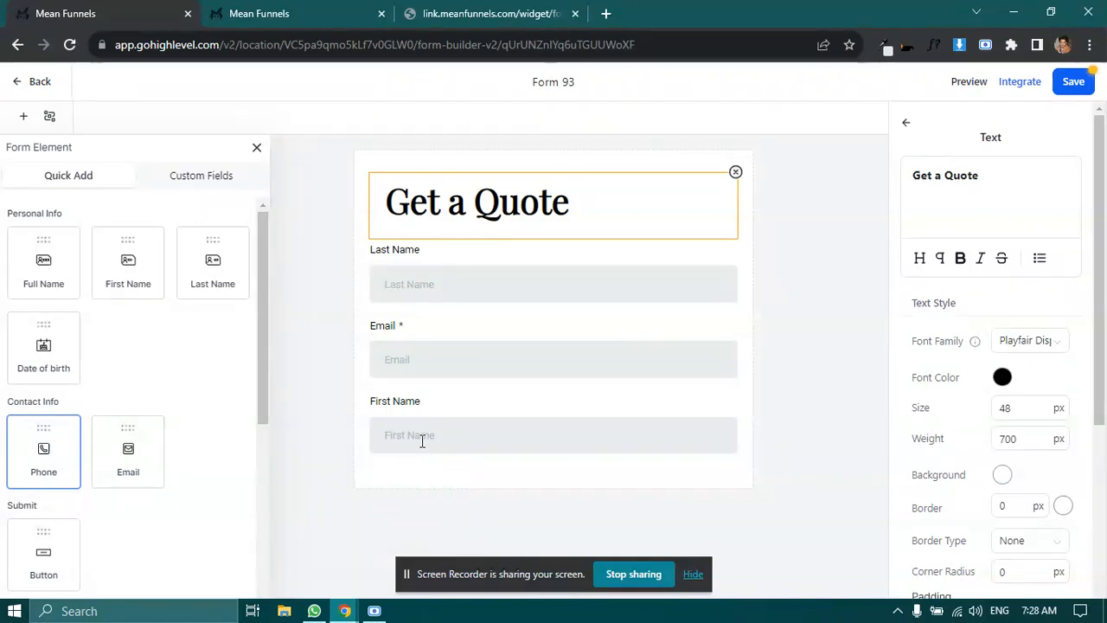
# Step: Add First Name, Last Name, Phone and Email fields and enable Inline Form for two columns
pyautogui.click(43, 450)
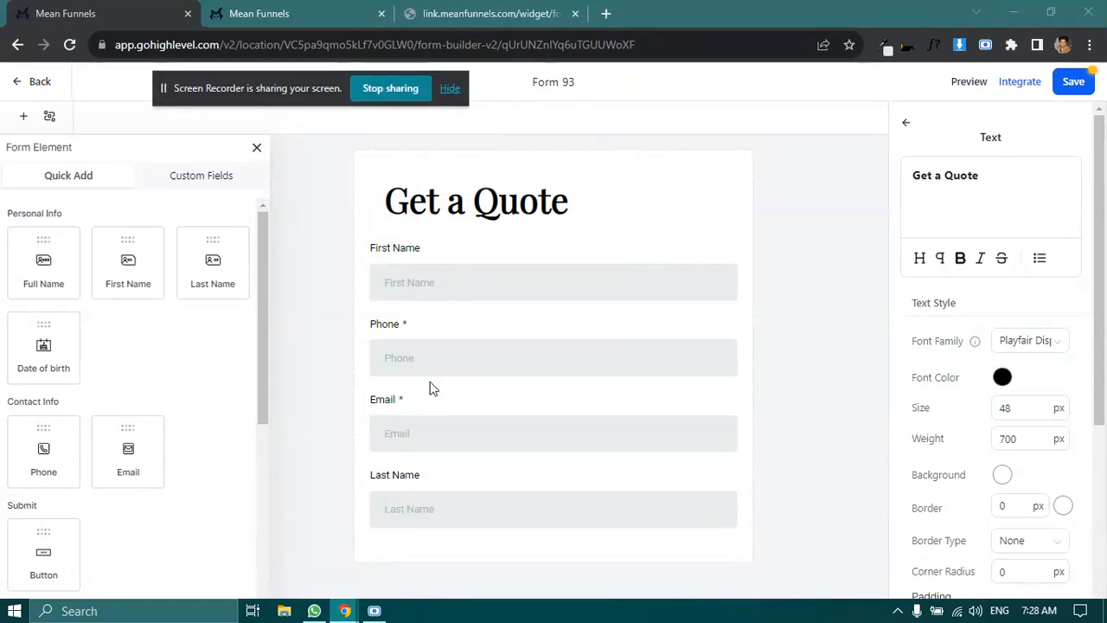
pyautogui.moveTo(795, 218)
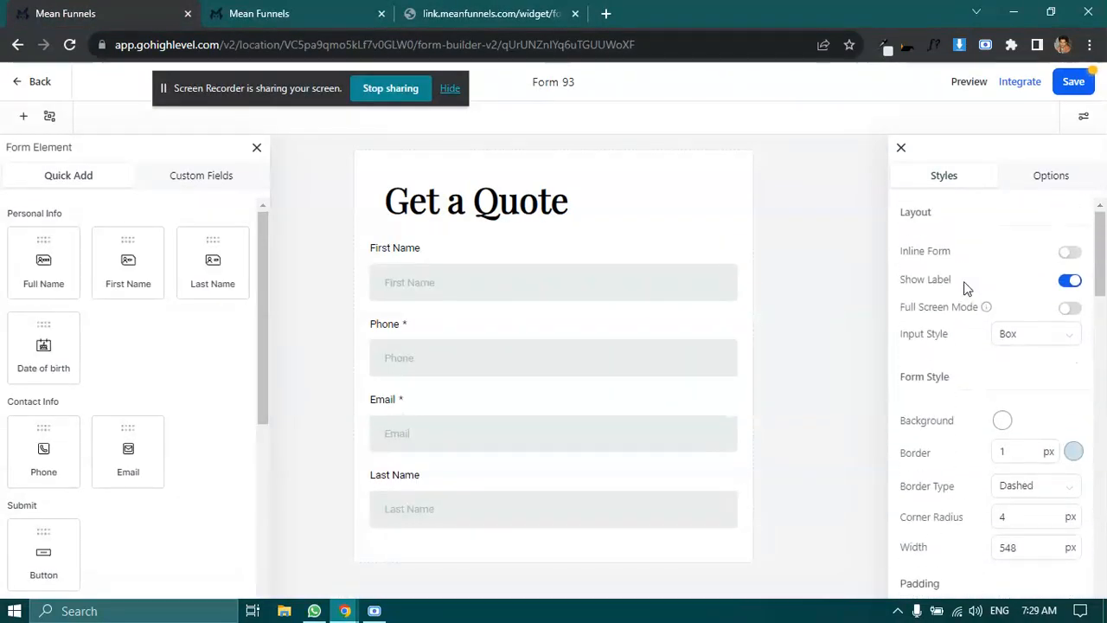
pyautogui.moveTo(984, 287)
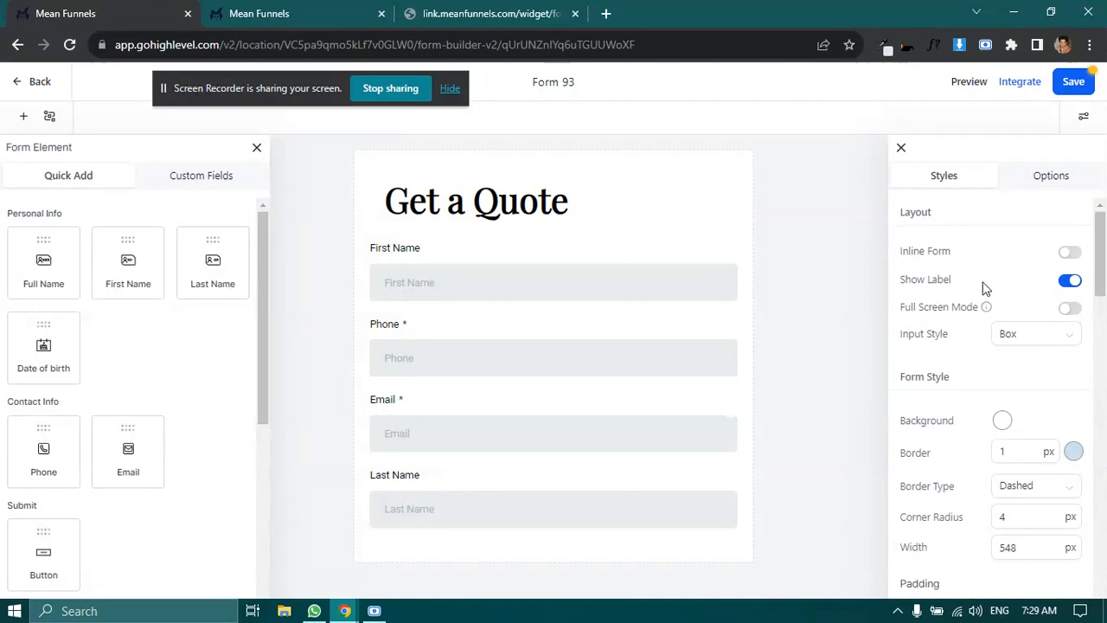
pyautogui.click(1070, 251)
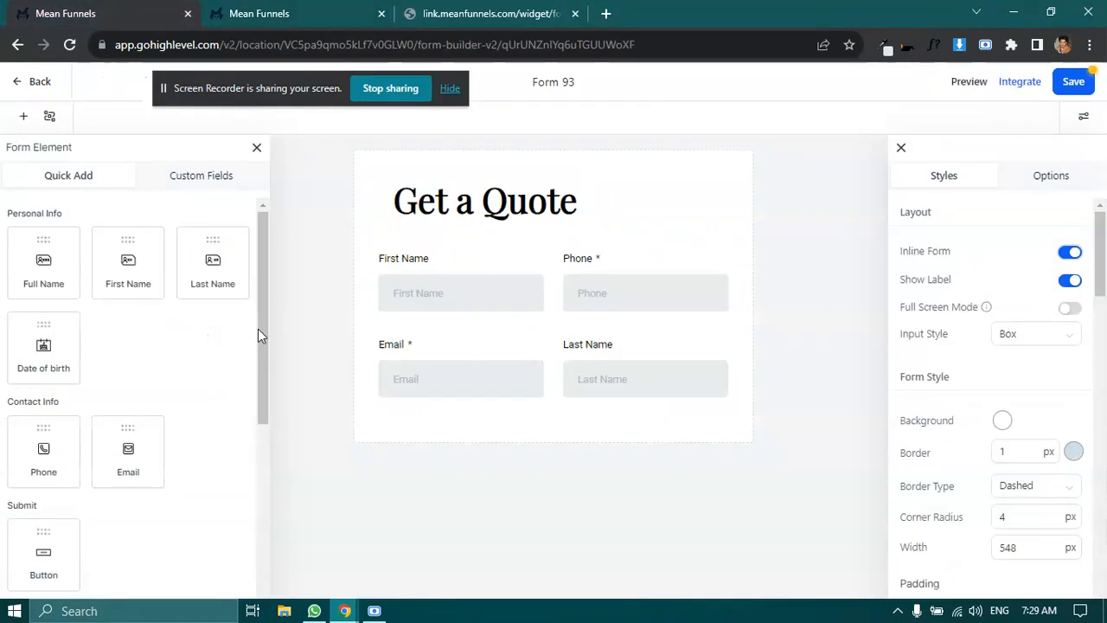
pyautogui.click(201, 175)
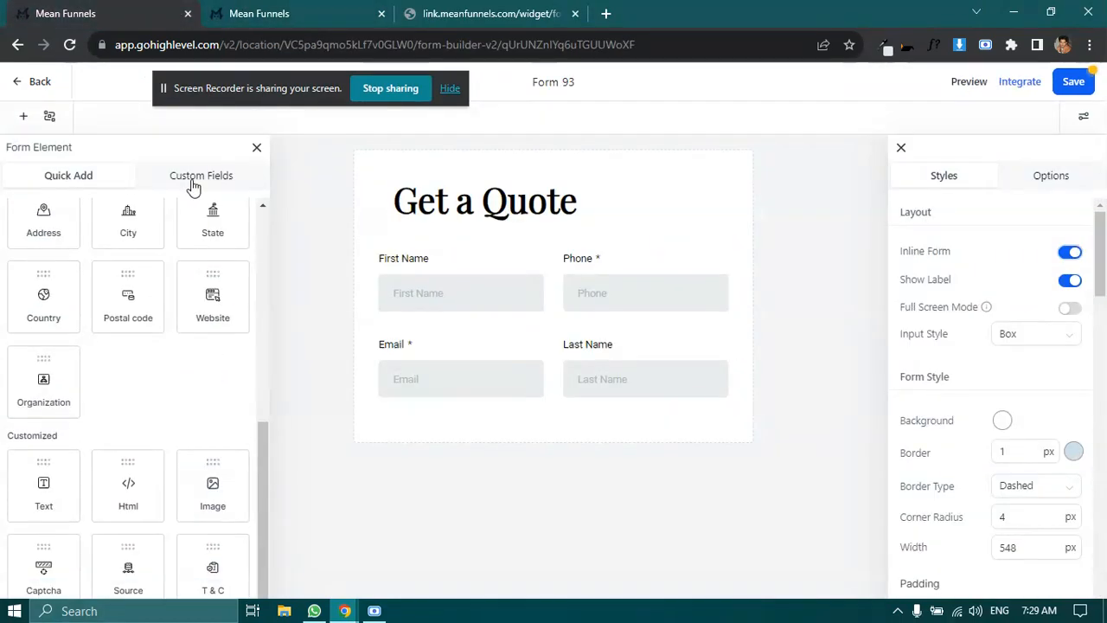
# Step: Create a Multi Line custom field 'Message' in General Info with a placeholder
pyautogui.click(200, 174)
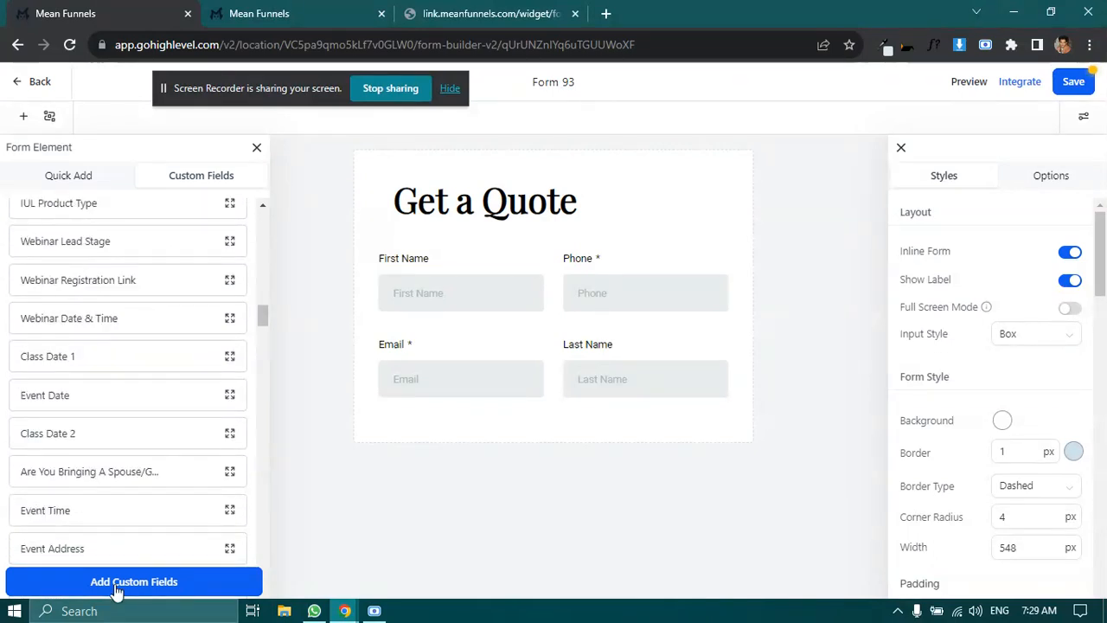
pyautogui.click(134, 581)
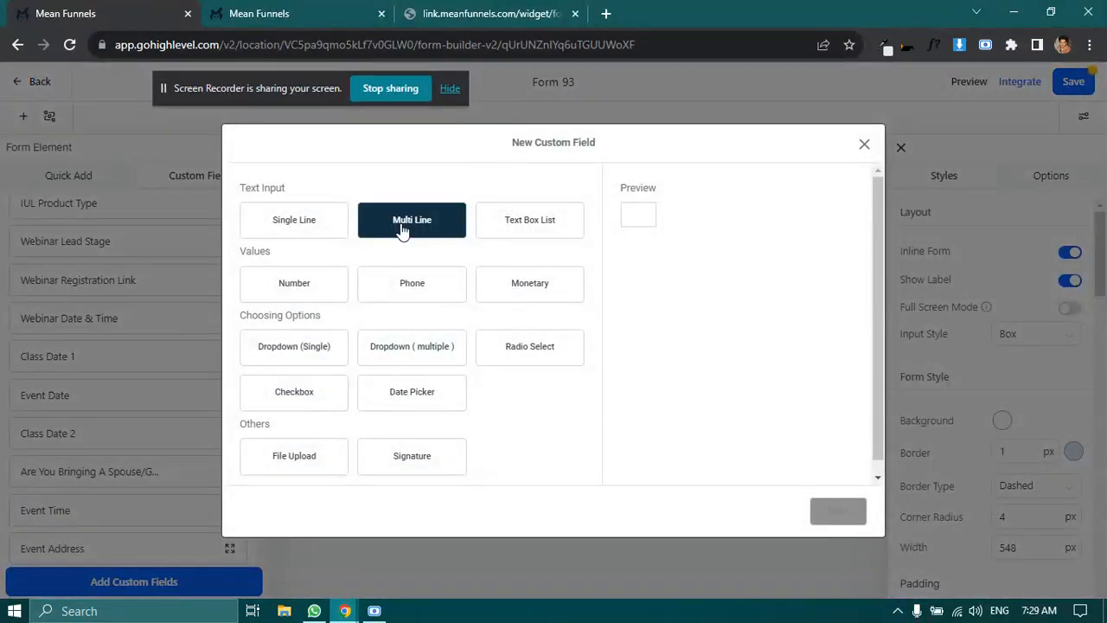
pyautogui.click(294, 219)
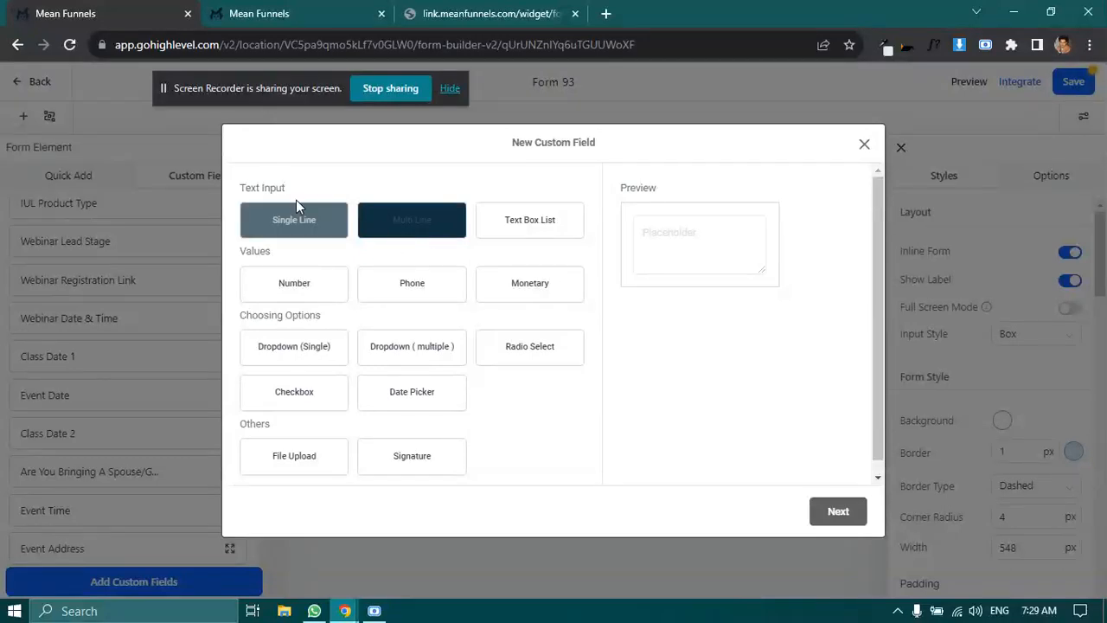
pyautogui.click(836, 510)
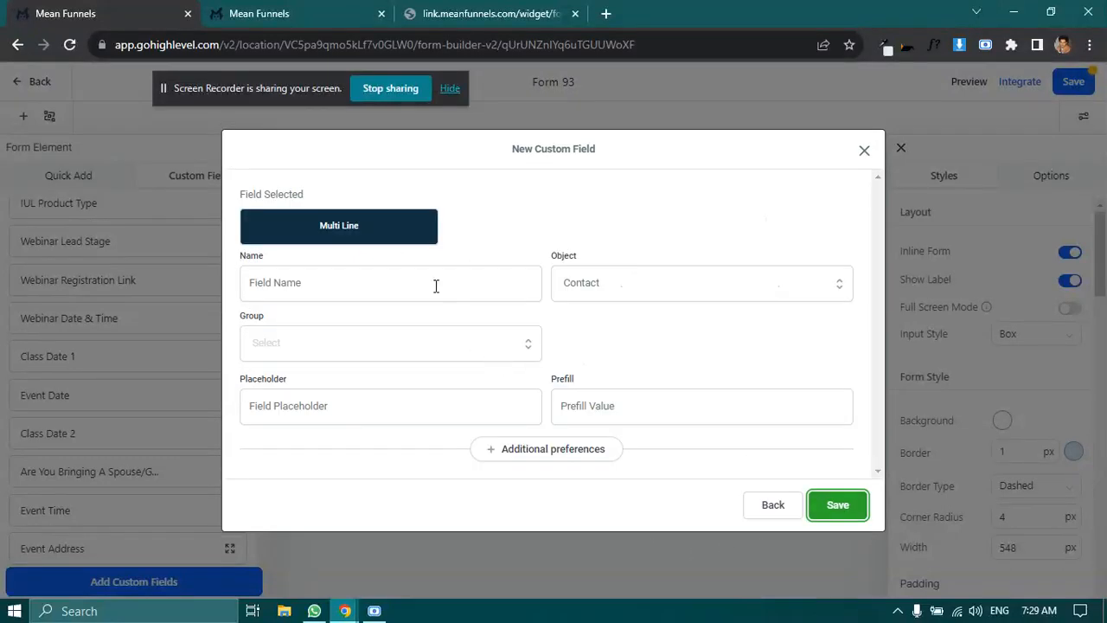
pyautogui.write('Mess')
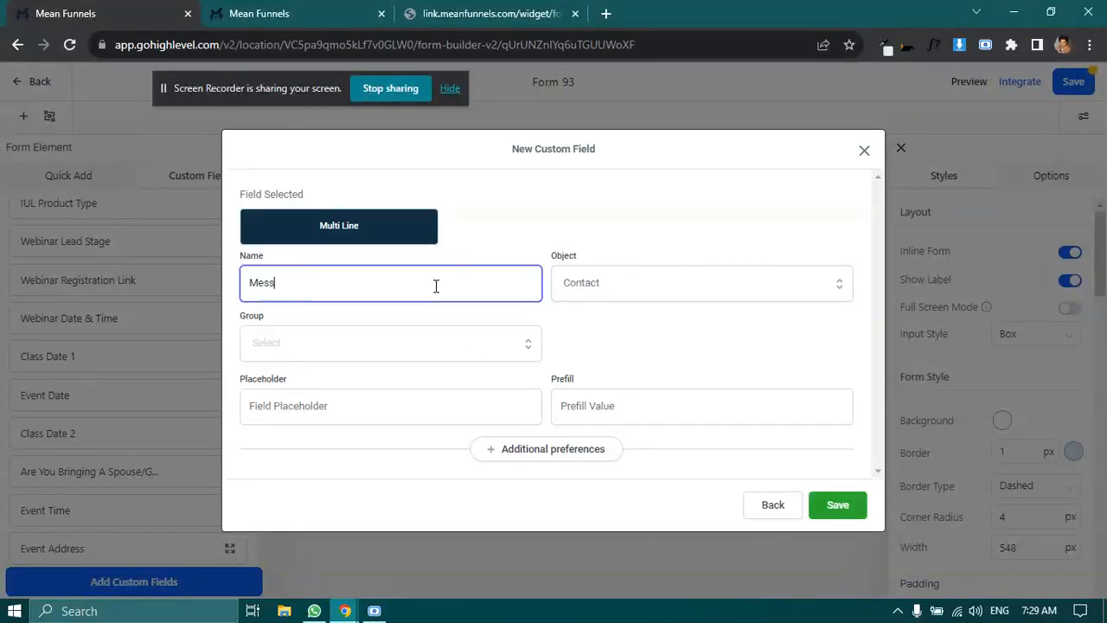
pyautogui.write('age')
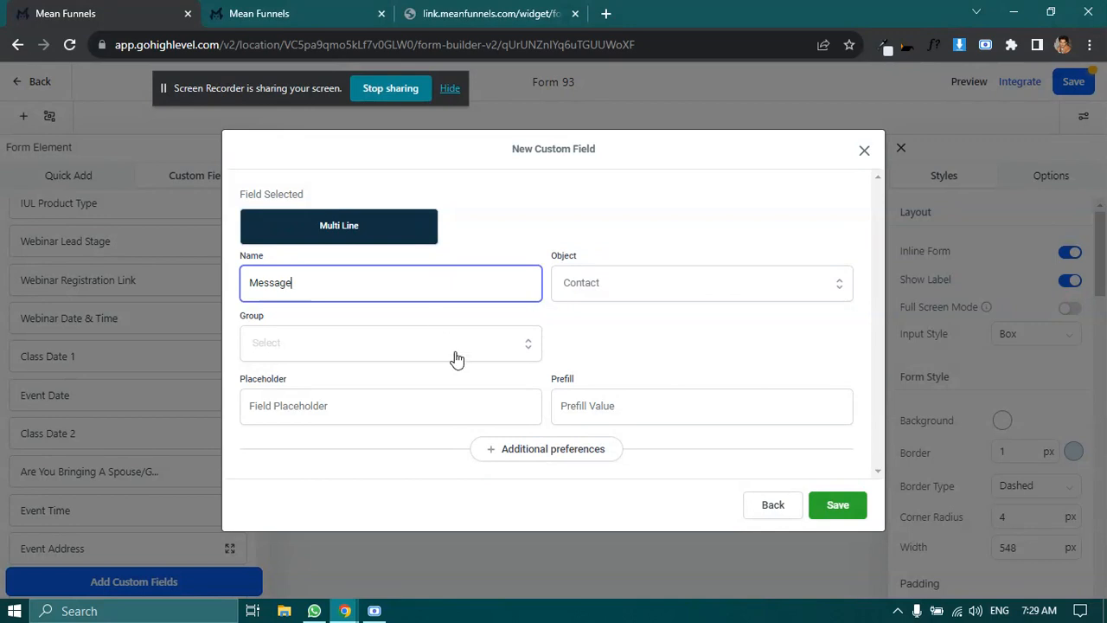
pyautogui.click(389, 342)
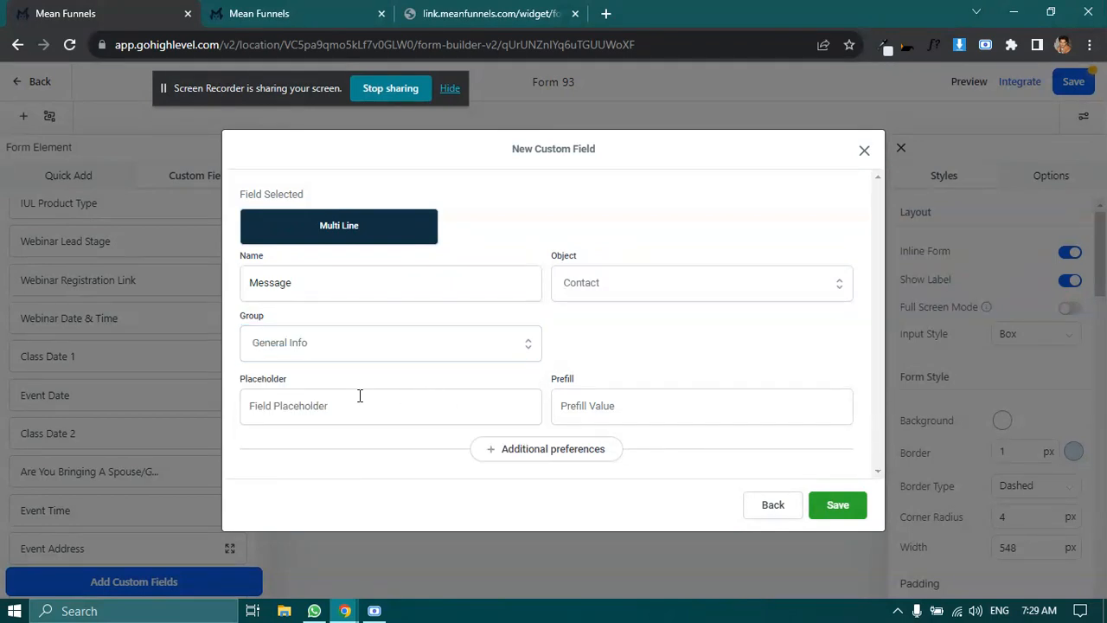
pyautogui.click(390, 405)
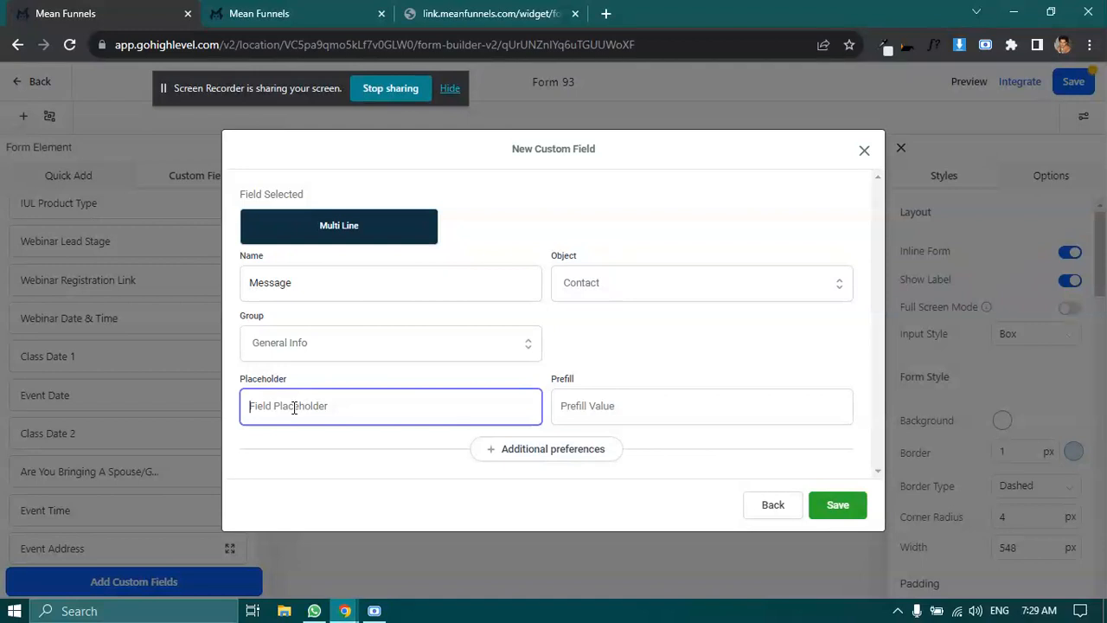
pyautogui.write('Messa')
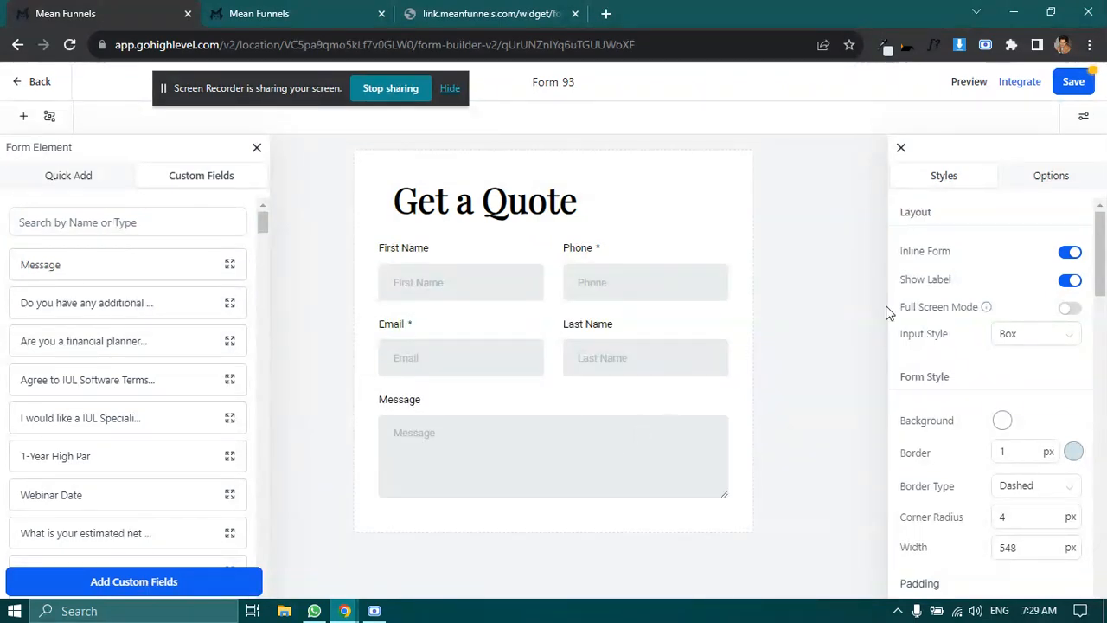
# Step: Turn off Show Label so fields show only placeholders, then review the heading style
pyautogui.click(491, 13)
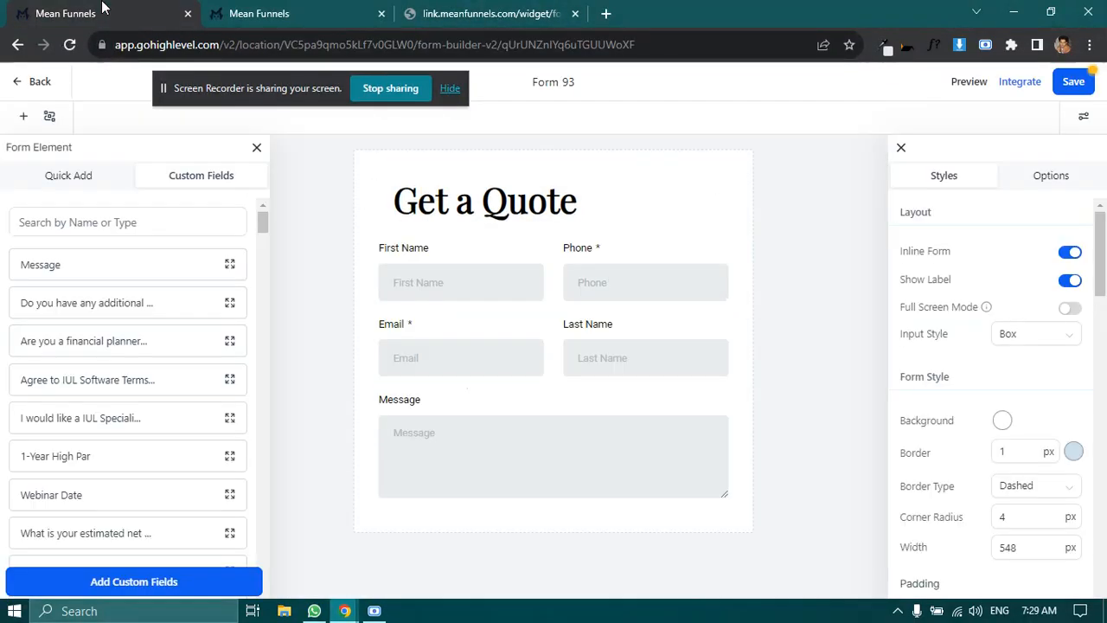
pyautogui.click(488, 13)
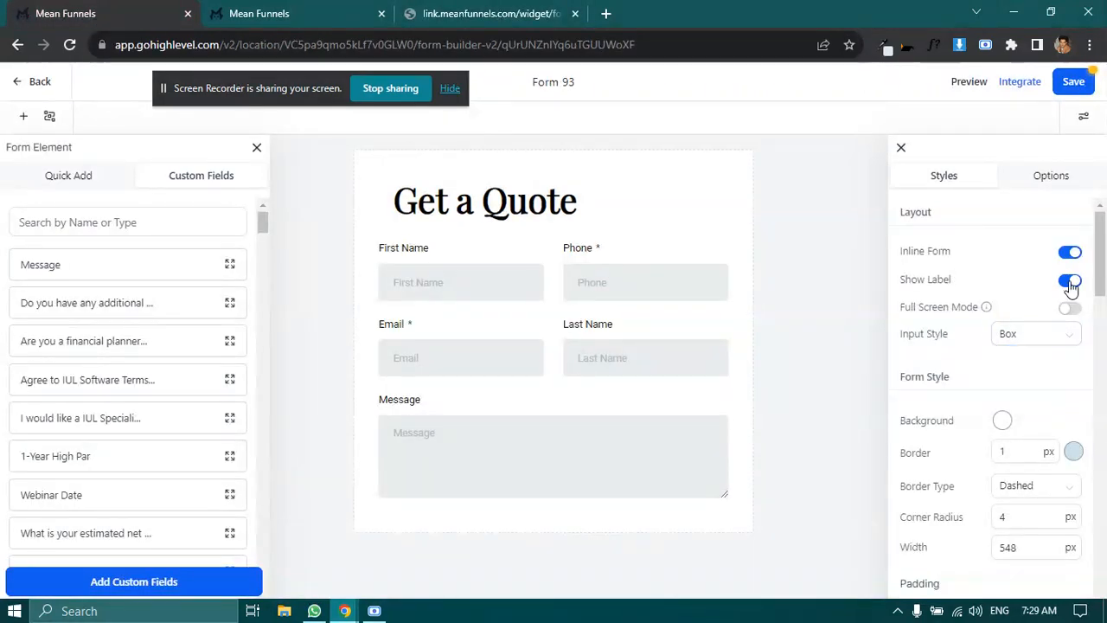
pyautogui.click(1070, 278)
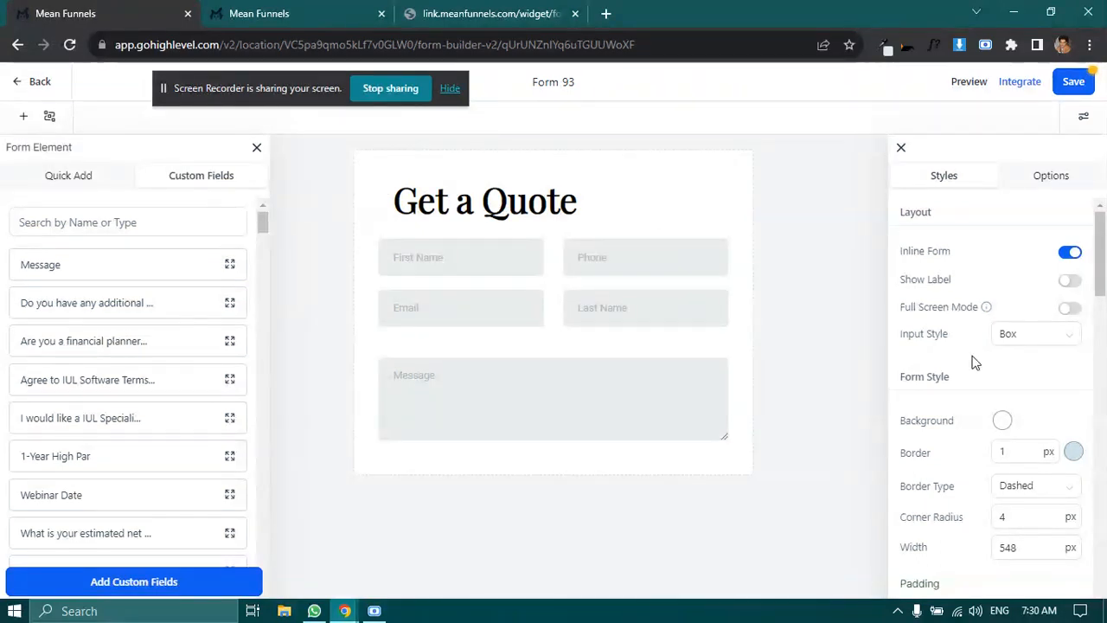
pyautogui.scroll(-3)
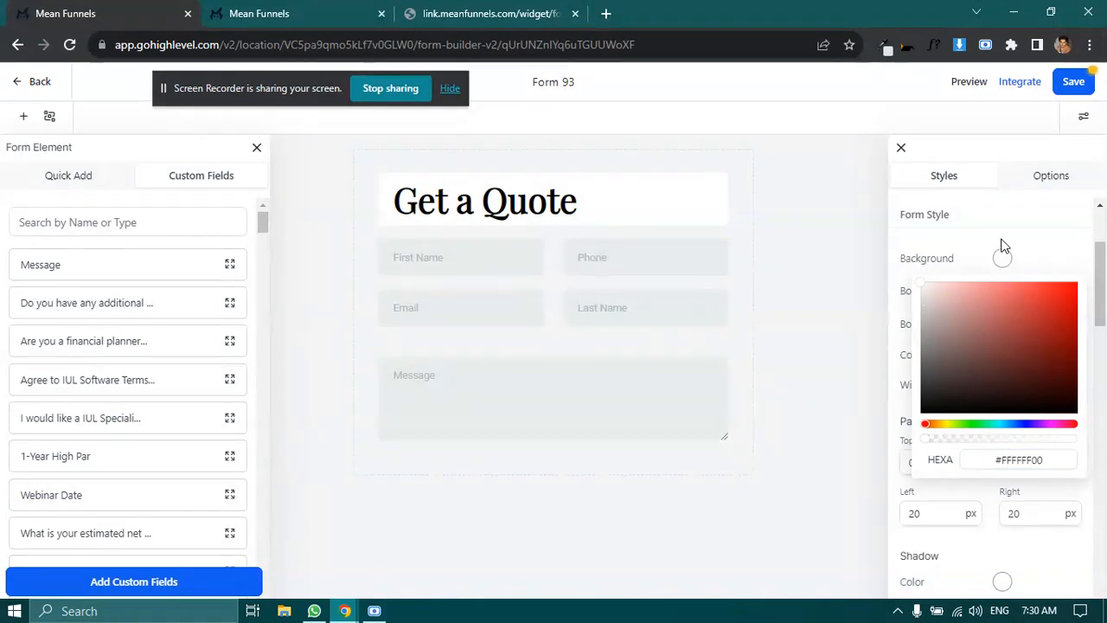
pyautogui.click(484, 202)
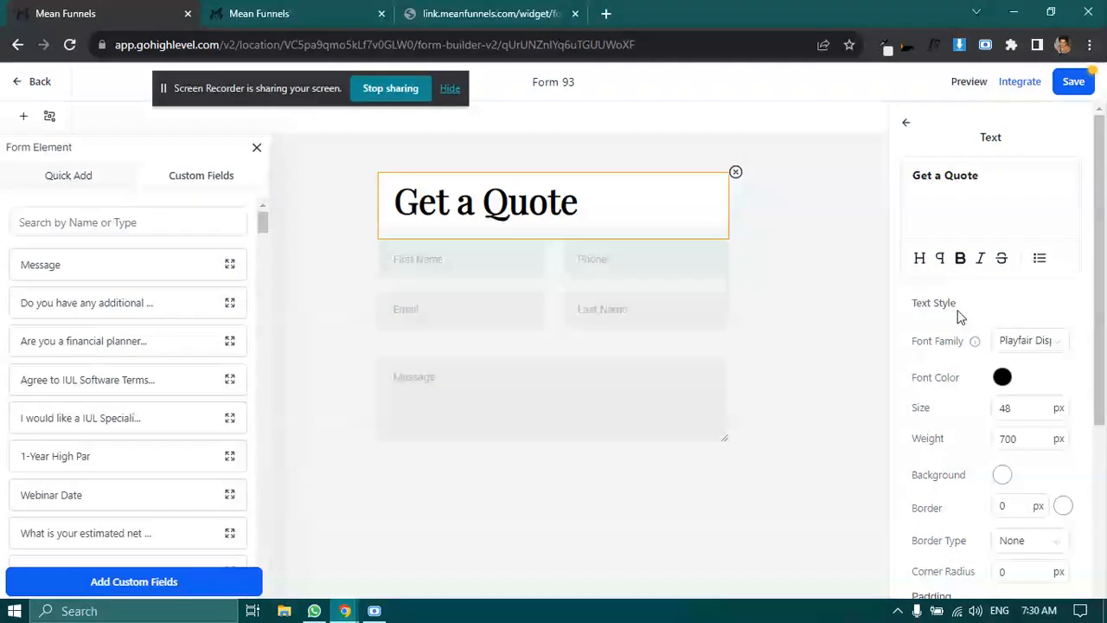
pyautogui.click(1002, 376)
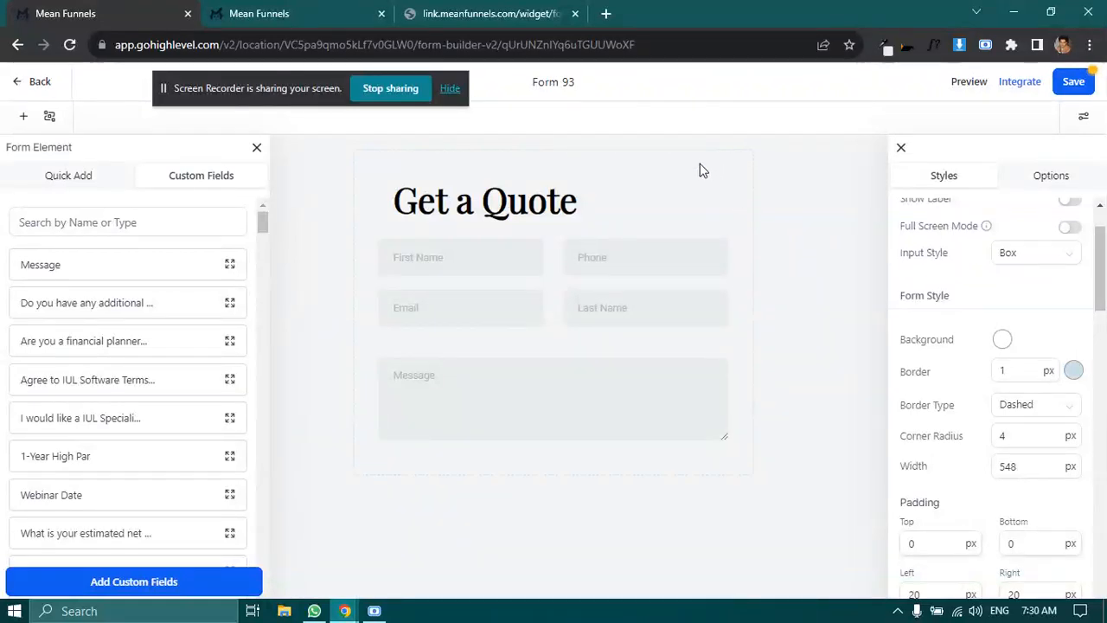
pyautogui.moveTo(359, 498)
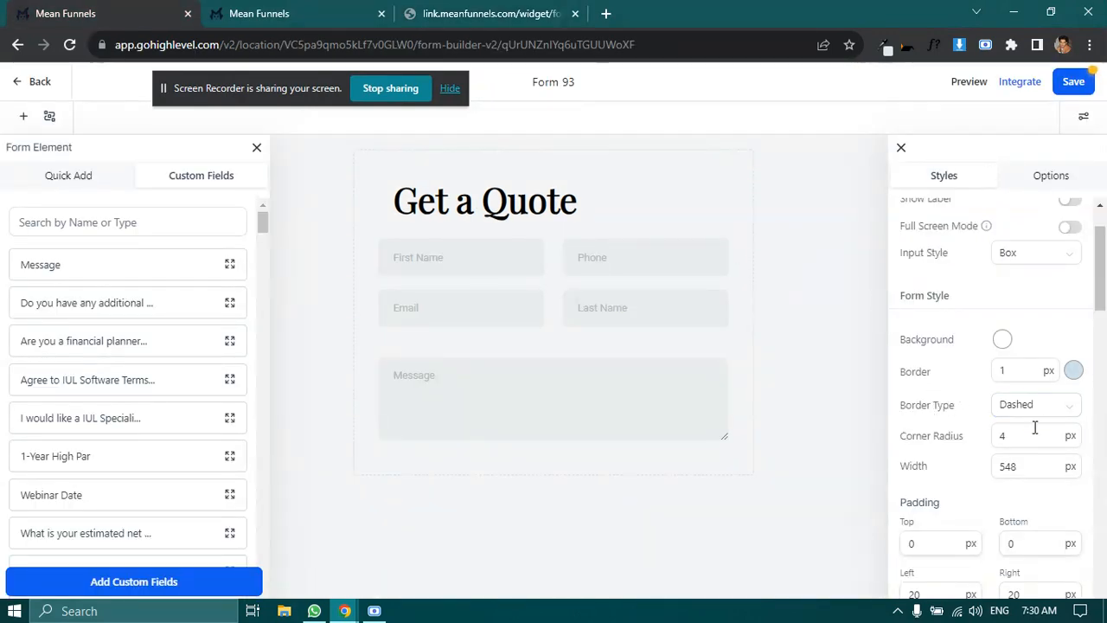
# Step: Set the form's Border Type to None, removing the dashed outline
pyautogui.click(1035, 404)
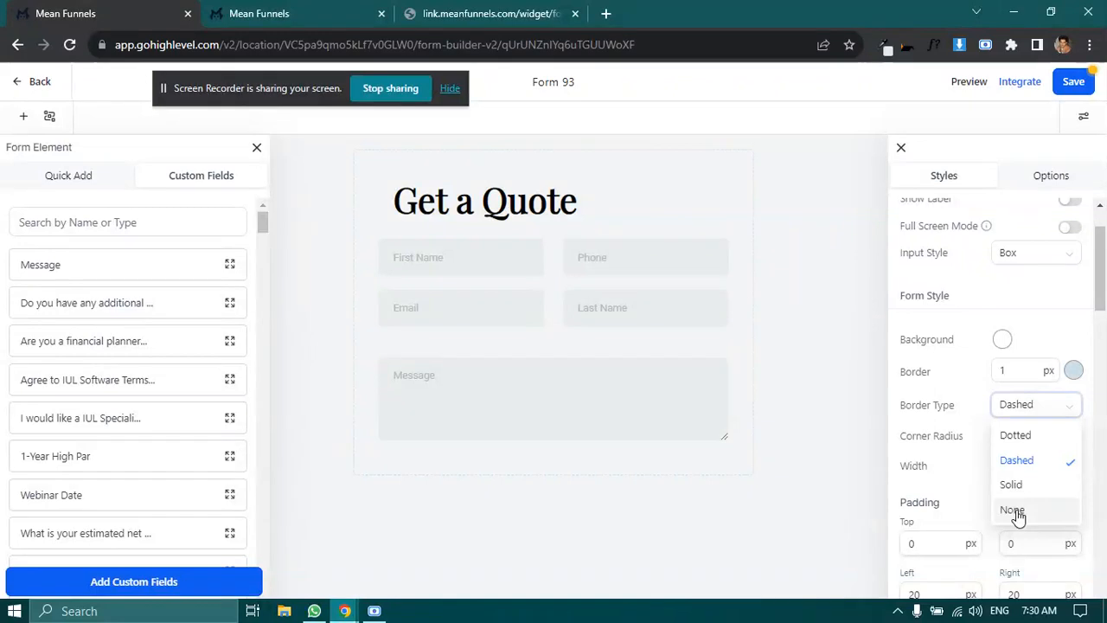
pyautogui.click(1011, 510)
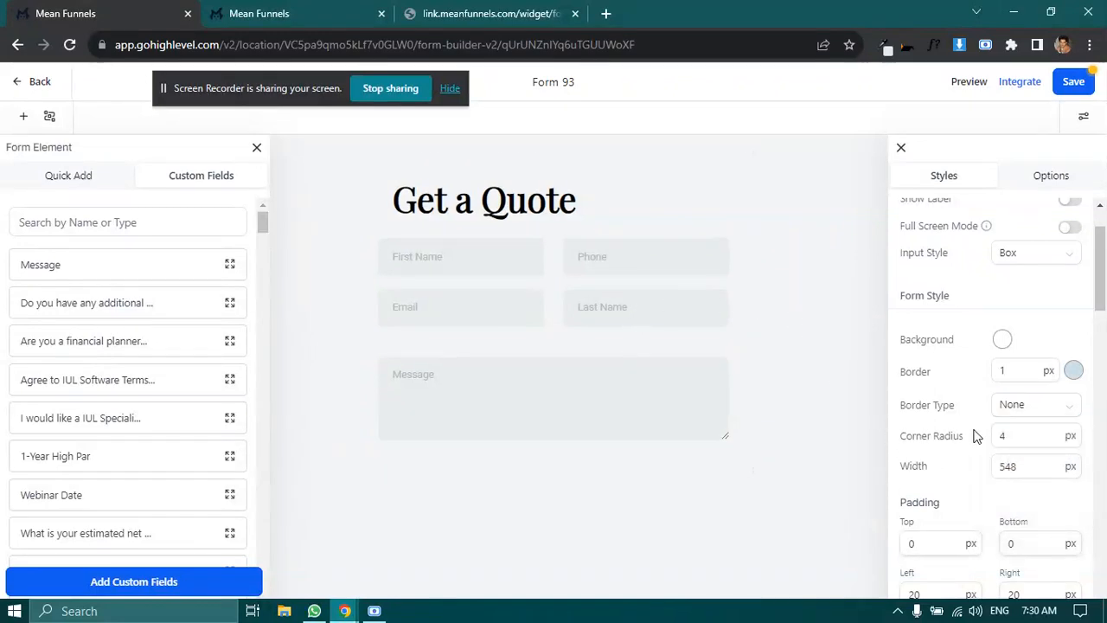
pyautogui.scroll(-3)
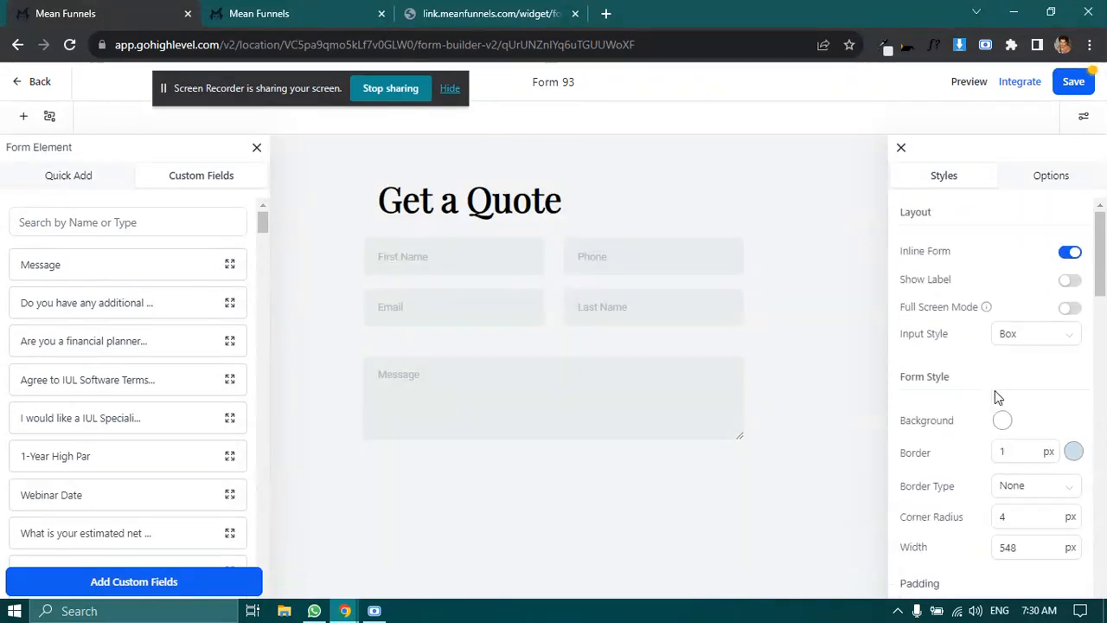
pyautogui.scroll(-3)
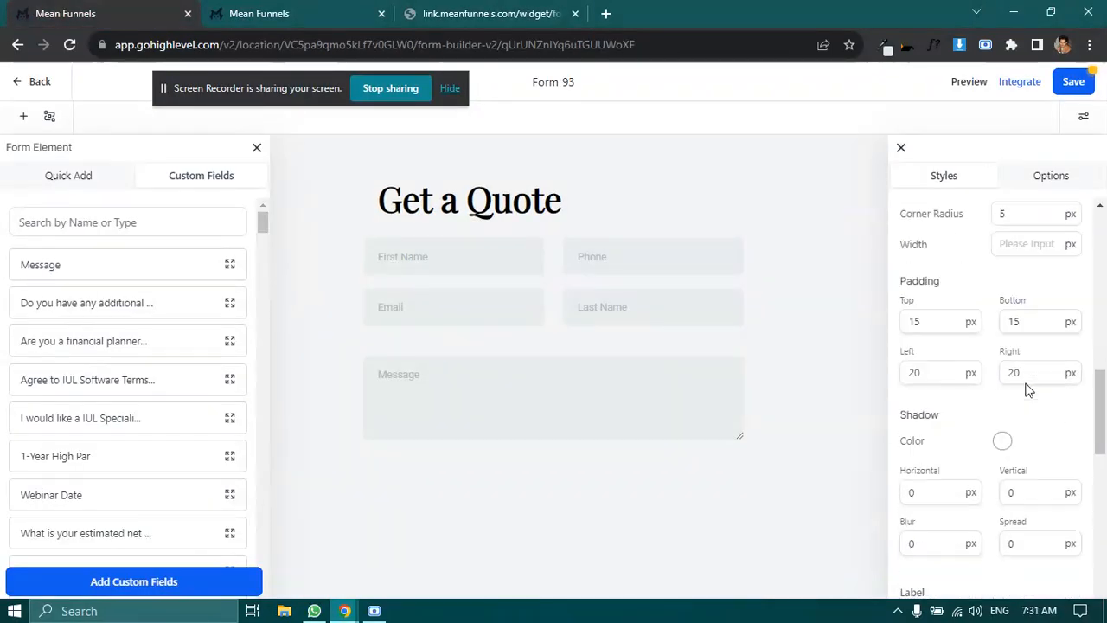
# Step: Give the input fields a Solid border type and a 45 corner radius
pyautogui.scroll(-3)
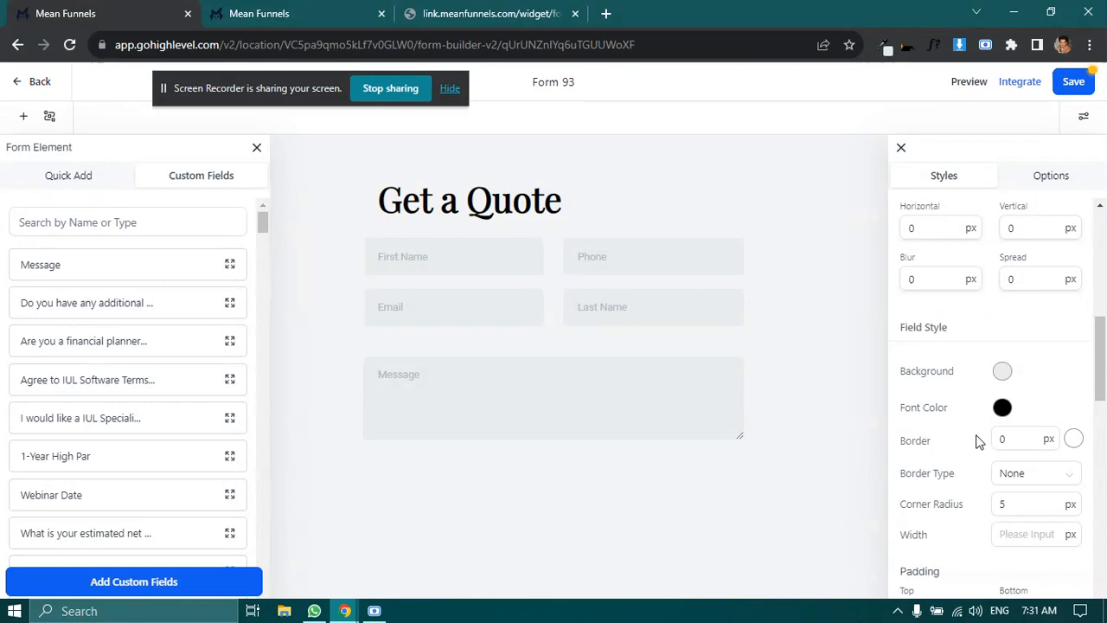
pyautogui.click(1025, 439)
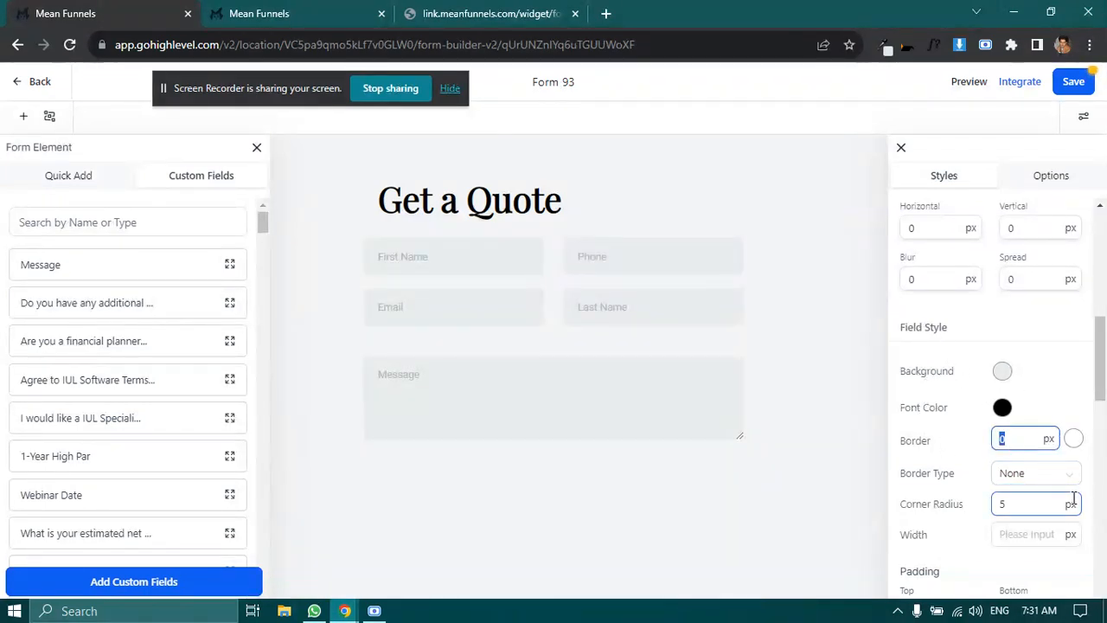
pyautogui.write('45')
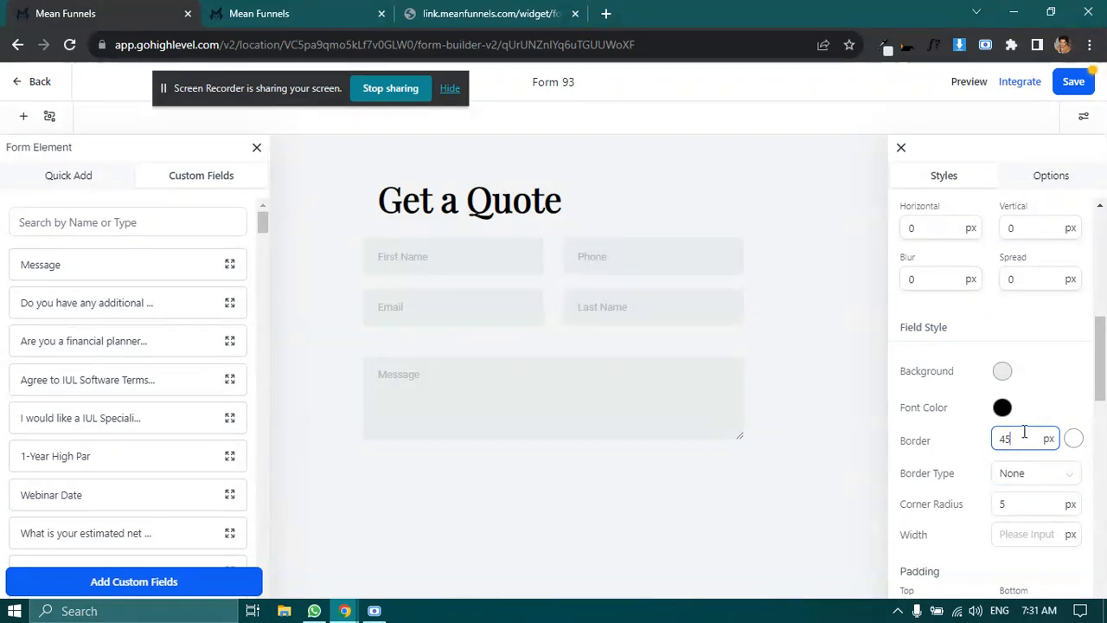
pyautogui.click(1035, 472)
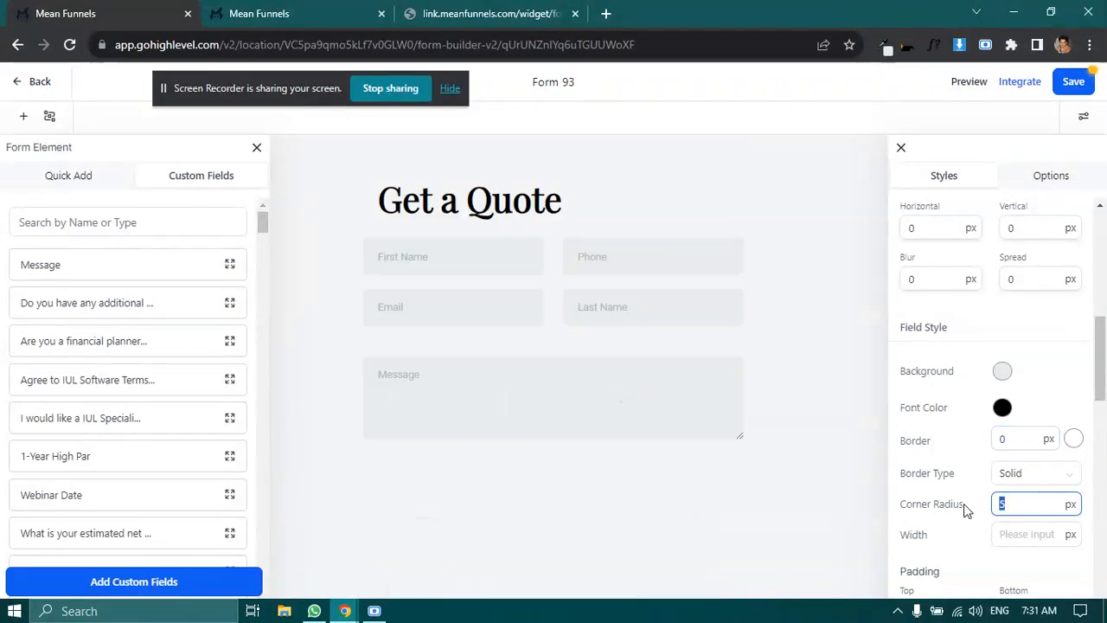
pyautogui.write('45')
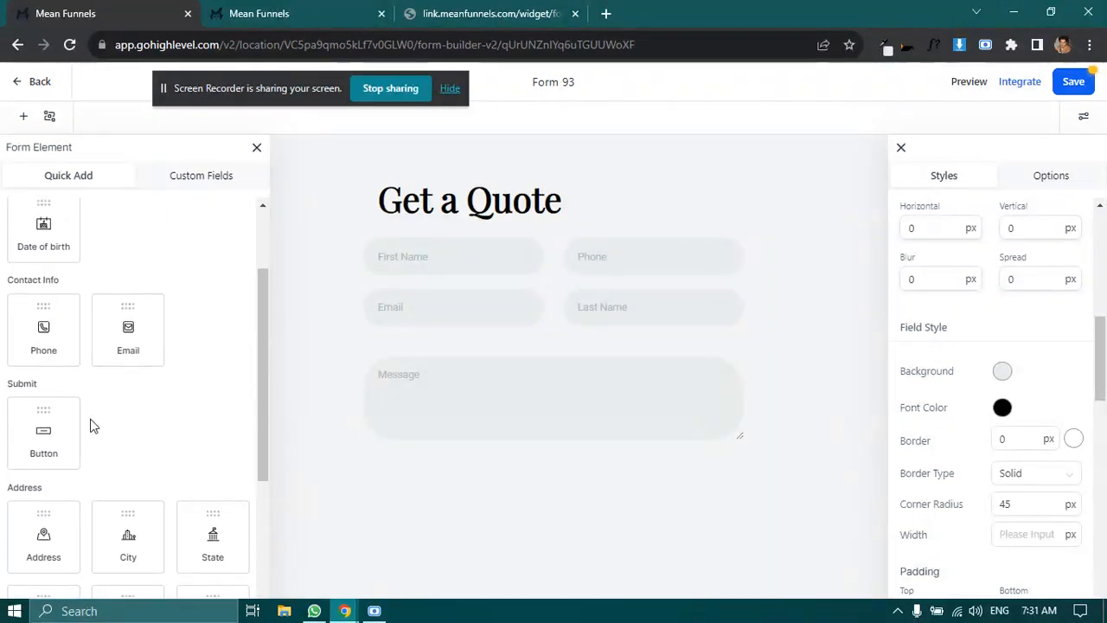
# Step: Drag a Button below the Message field and change its label to SEND
pyautogui.moveTo(43, 432); pyautogui.dragTo(426, 457)
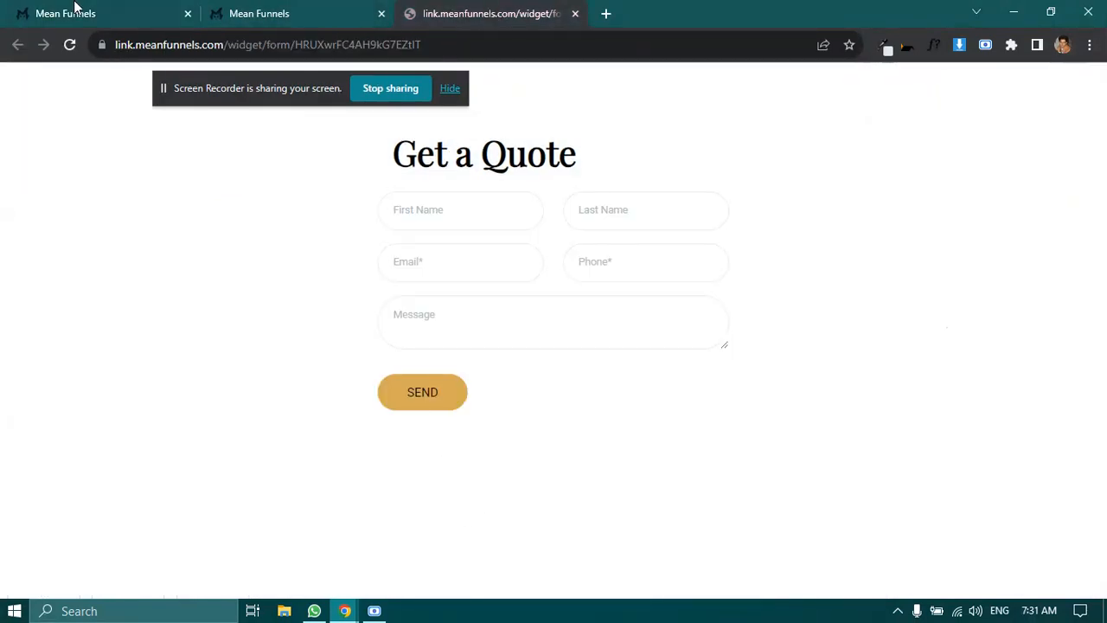
pyautogui.click(95, 13)
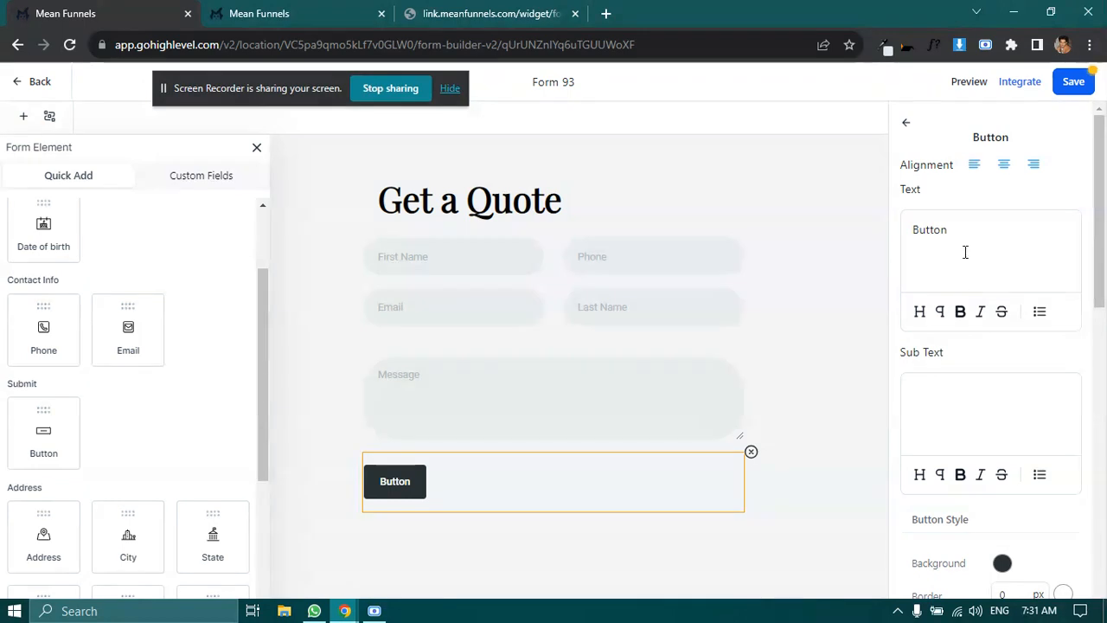
pyautogui.write('SE')
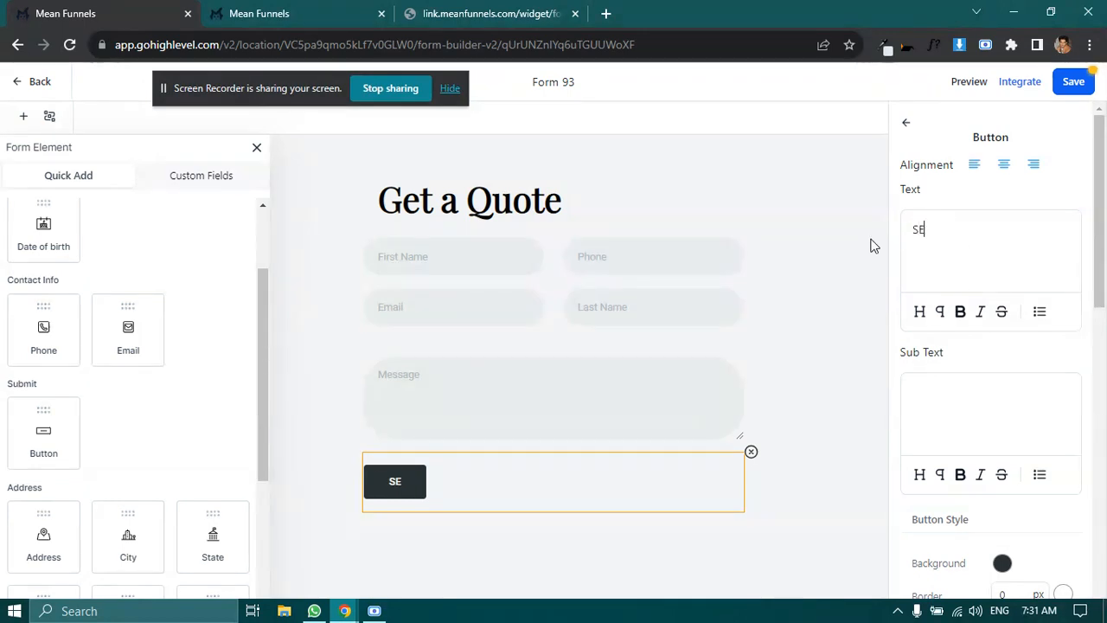
pyautogui.write('ND')
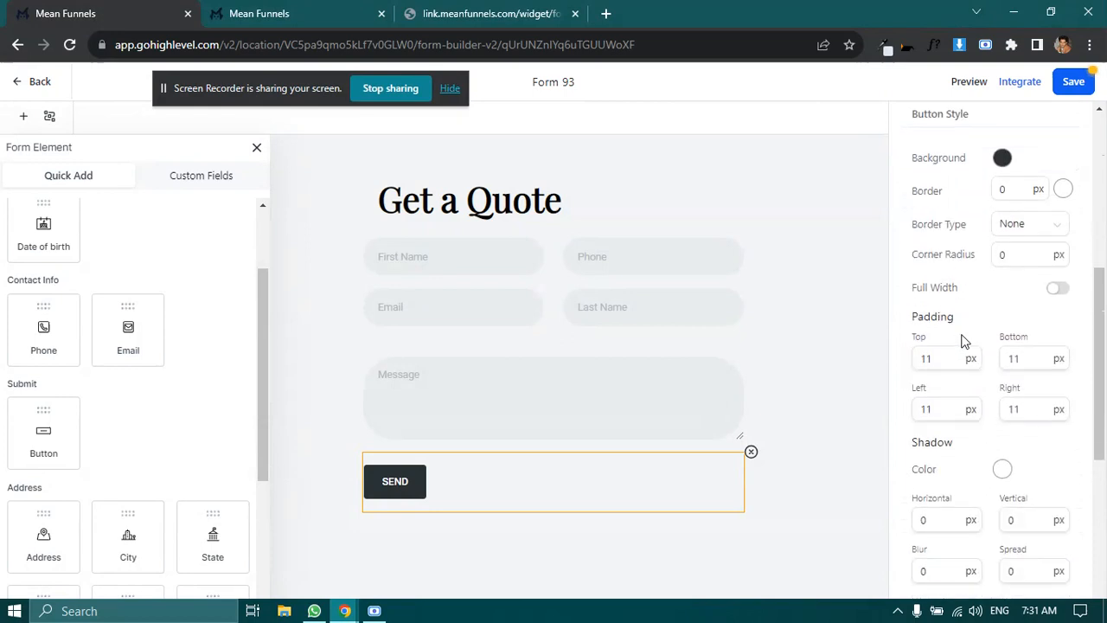
# Step: Give the SEND button a corner radius of 45
pyautogui.click(1025, 254)
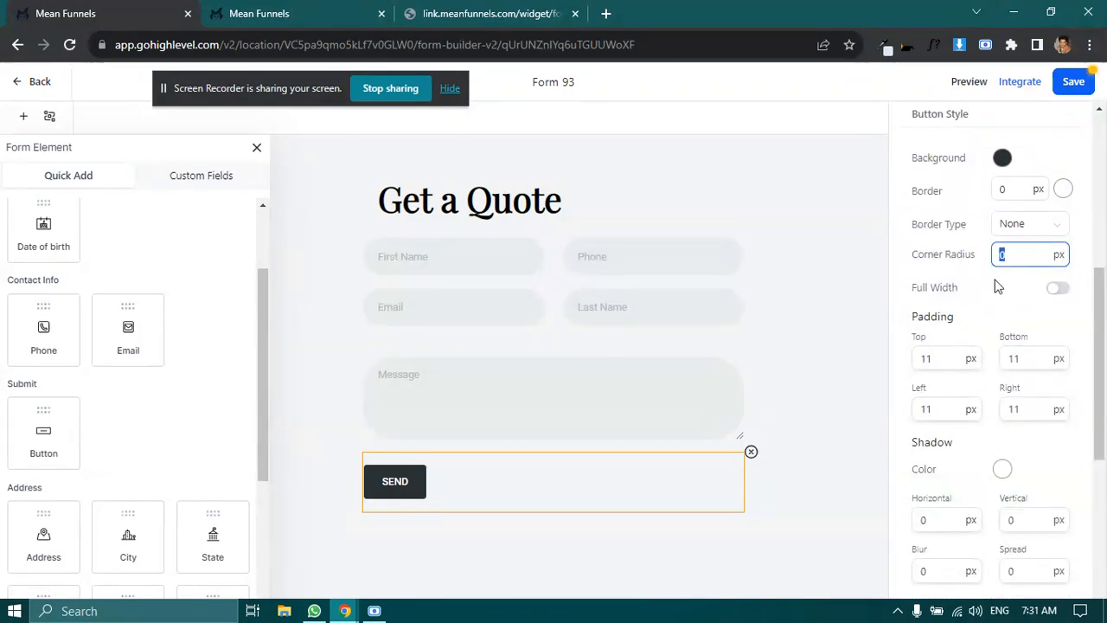
pyautogui.write('45')
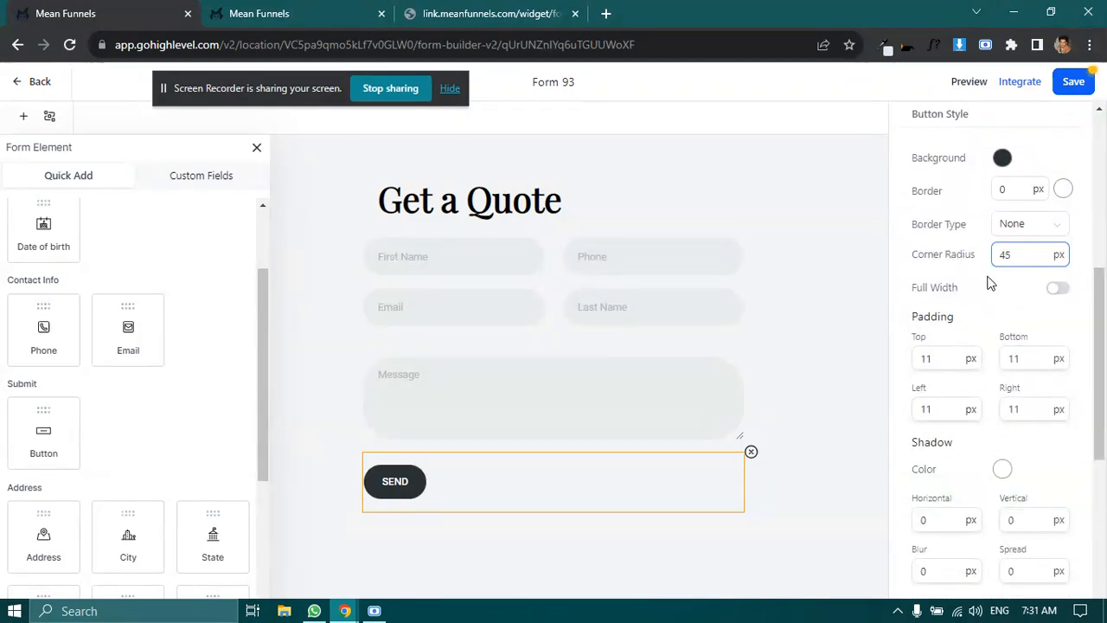
pyautogui.click(946, 358)
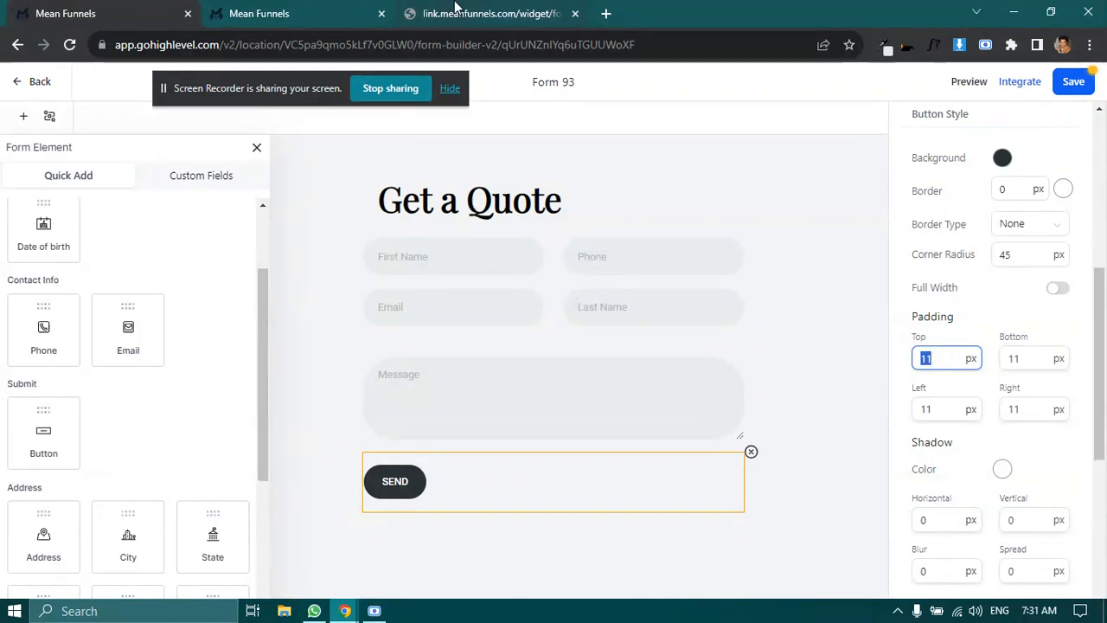
pyautogui.click(490, 13)
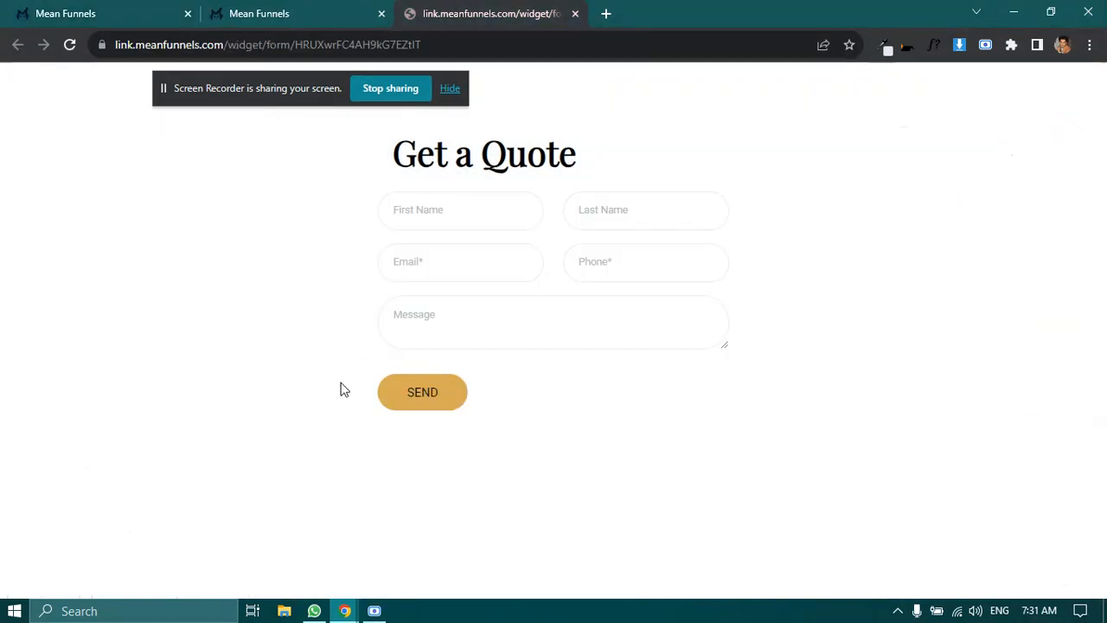
pyautogui.moveTo(339, 421)
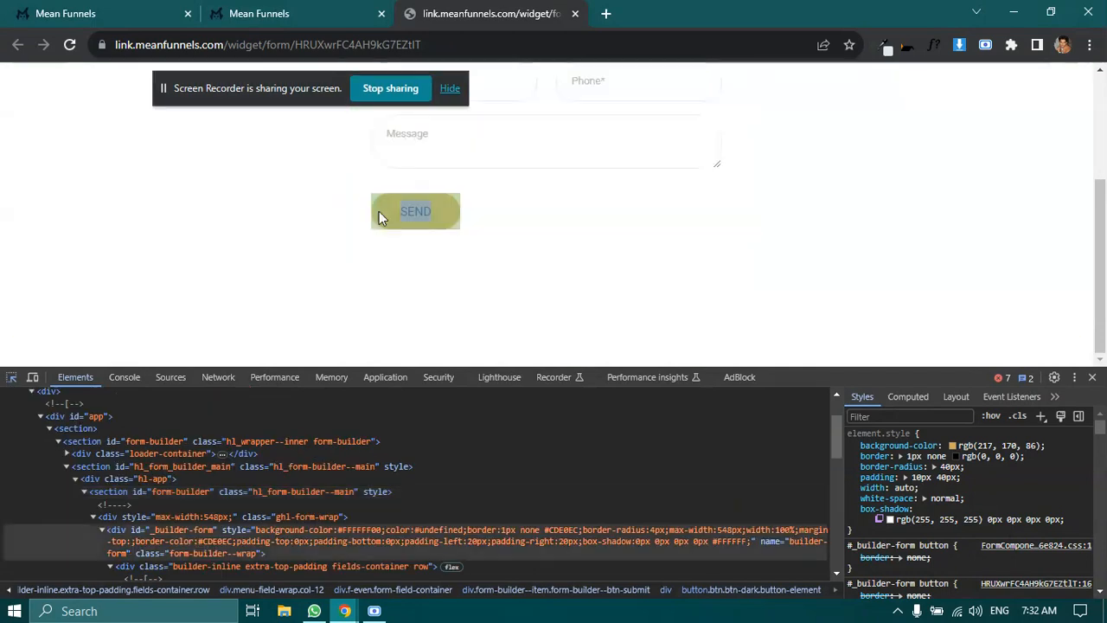
# Step: Inspect the sample SEND button in DevTools to read its 10px by 40px padding
pyautogui.click(415, 211)
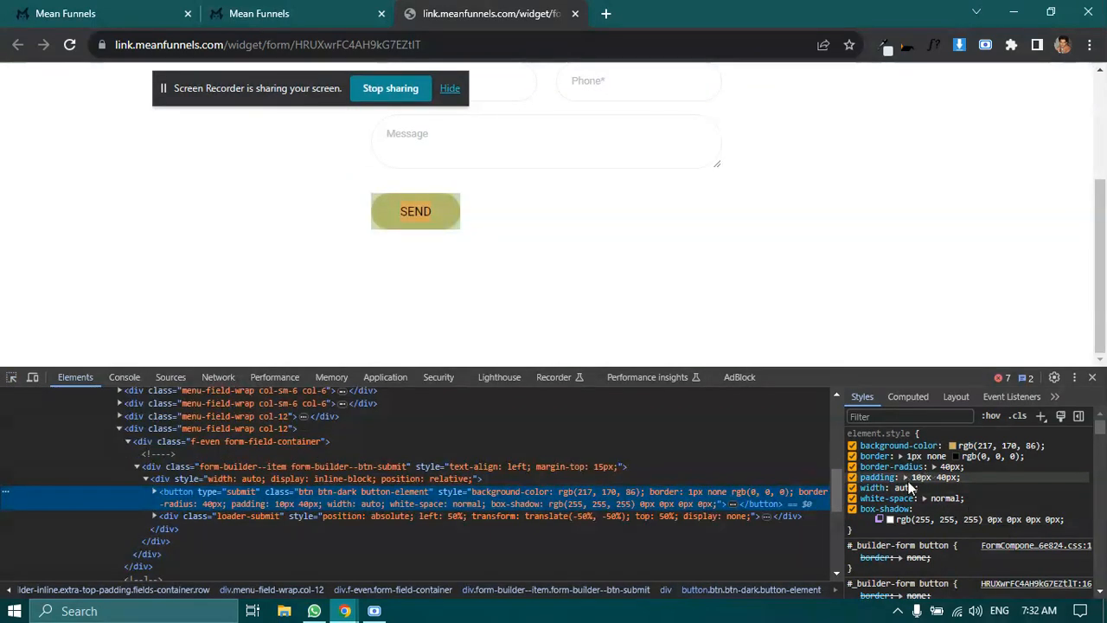
pyautogui.click(906, 476)
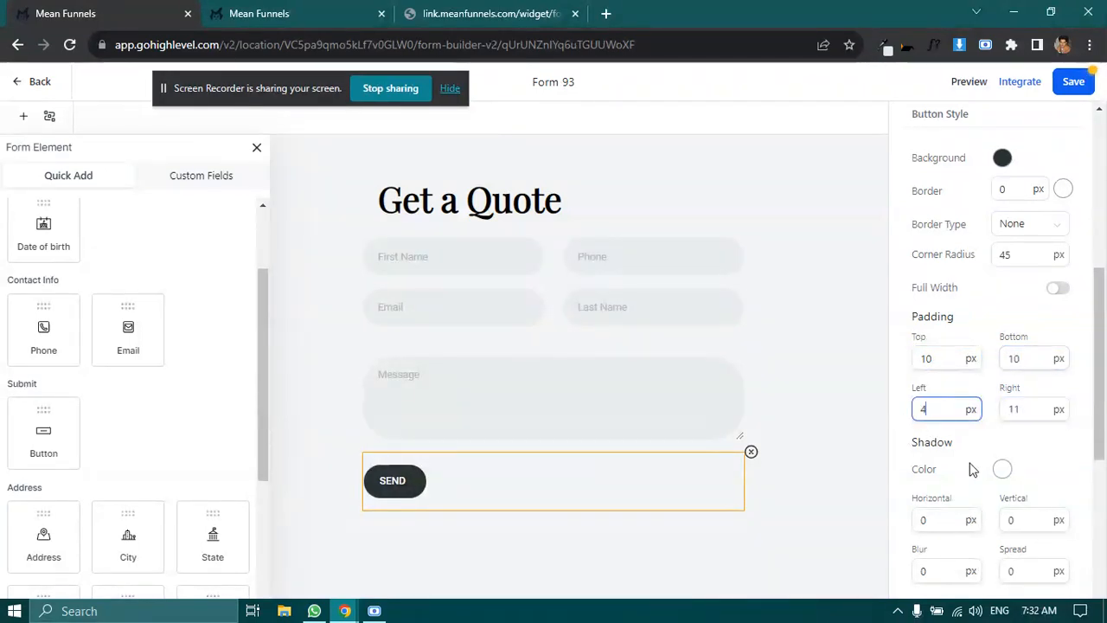
# Step: Set the SEND button's left and right padding to 40 and text size to 17
pyautogui.write('40')
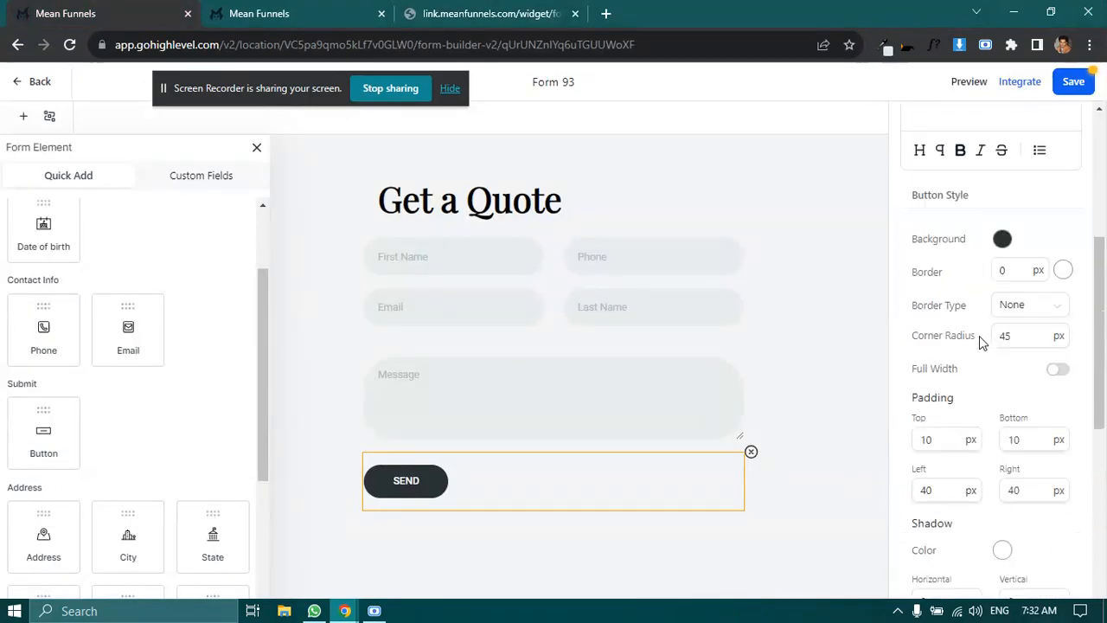
pyautogui.scroll(-3)
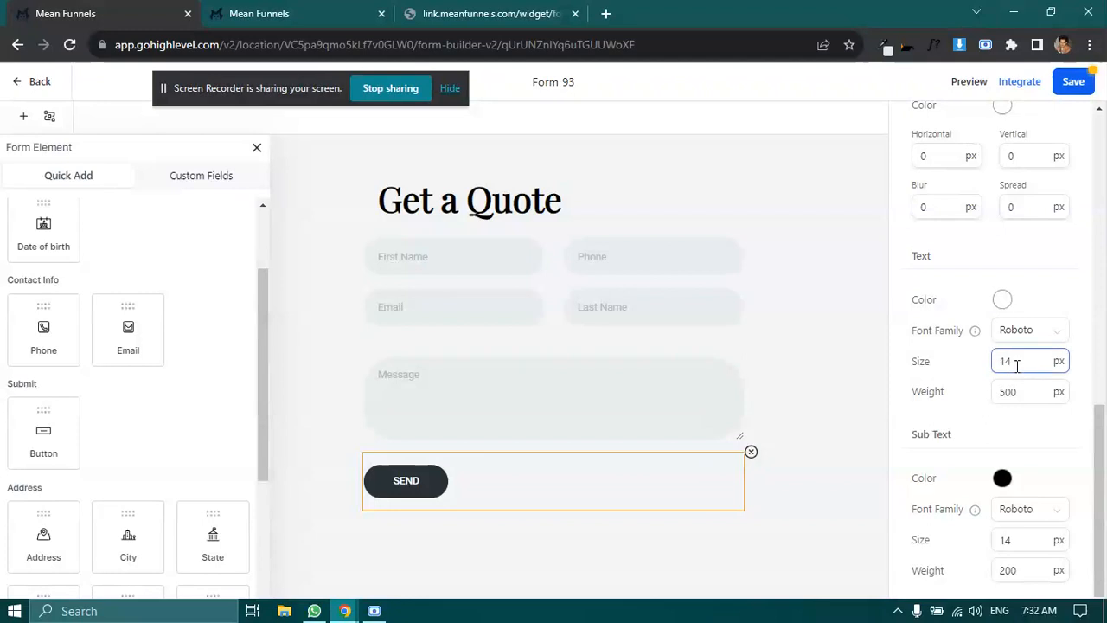
pyautogui.write('17')
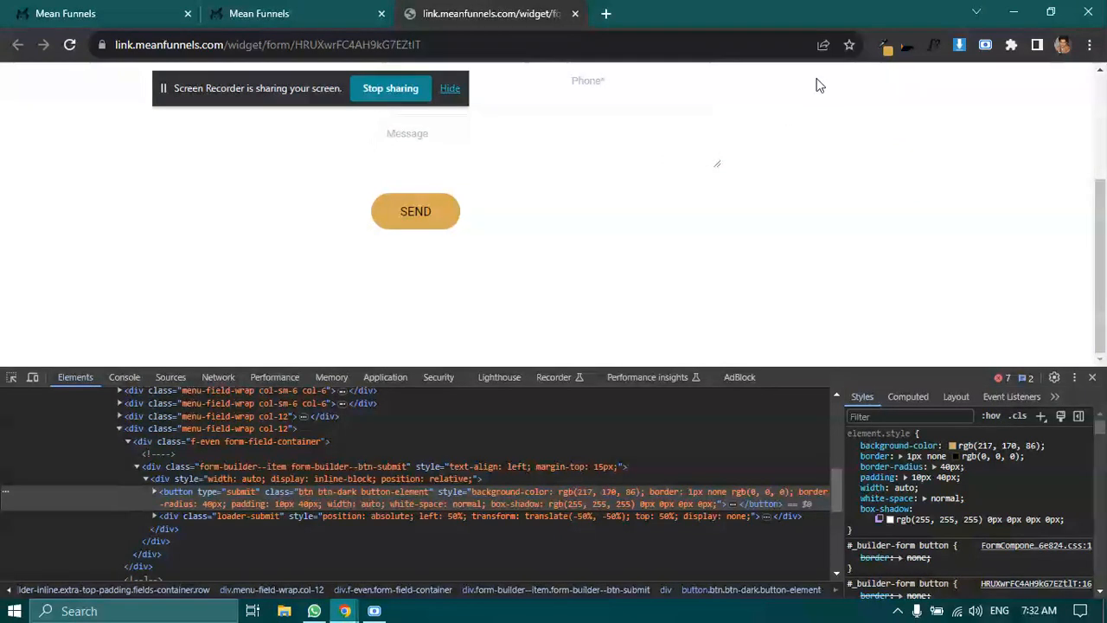
pyautogui.click(882, 45)
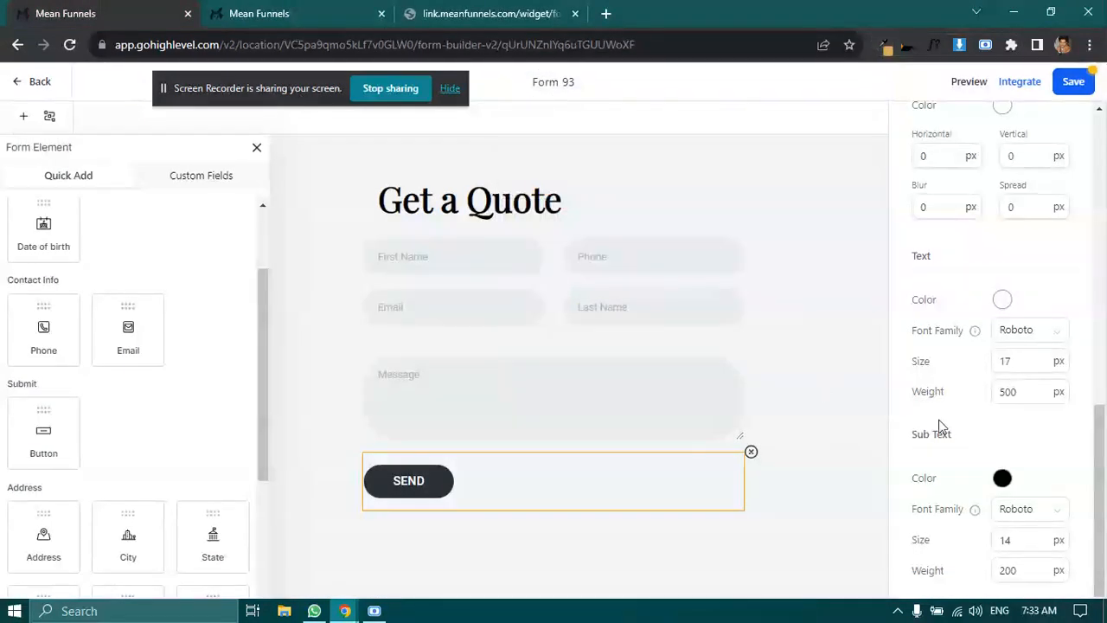
# Step: Set the SEND button background to hex #d9aa56, then deselect the button
pyautogui.scroll(-3)
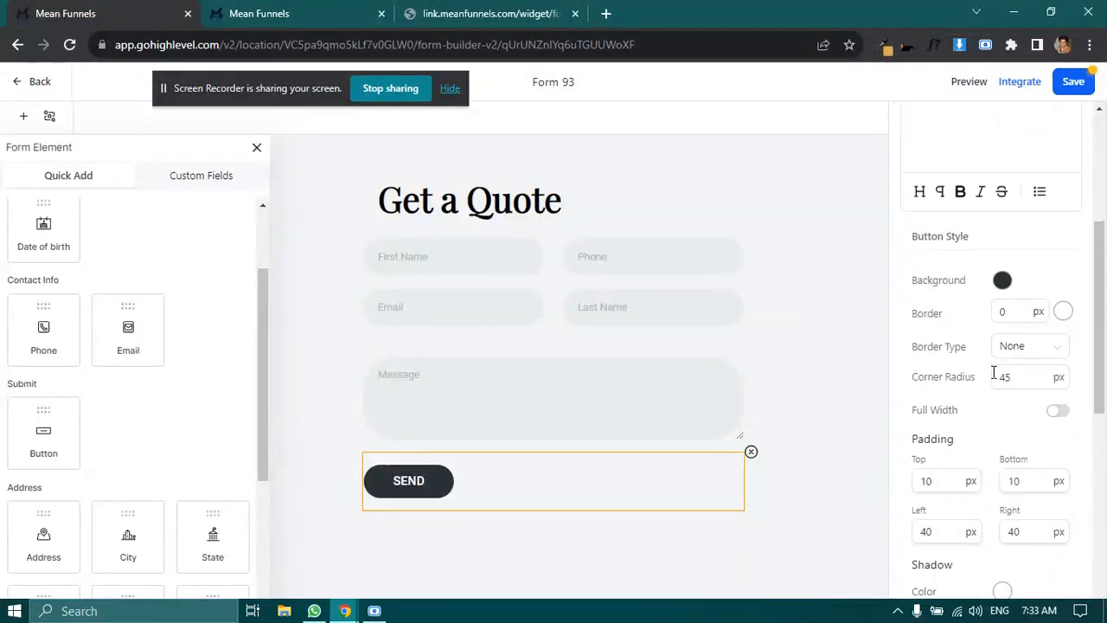
pyautogui.click(1002, 280)
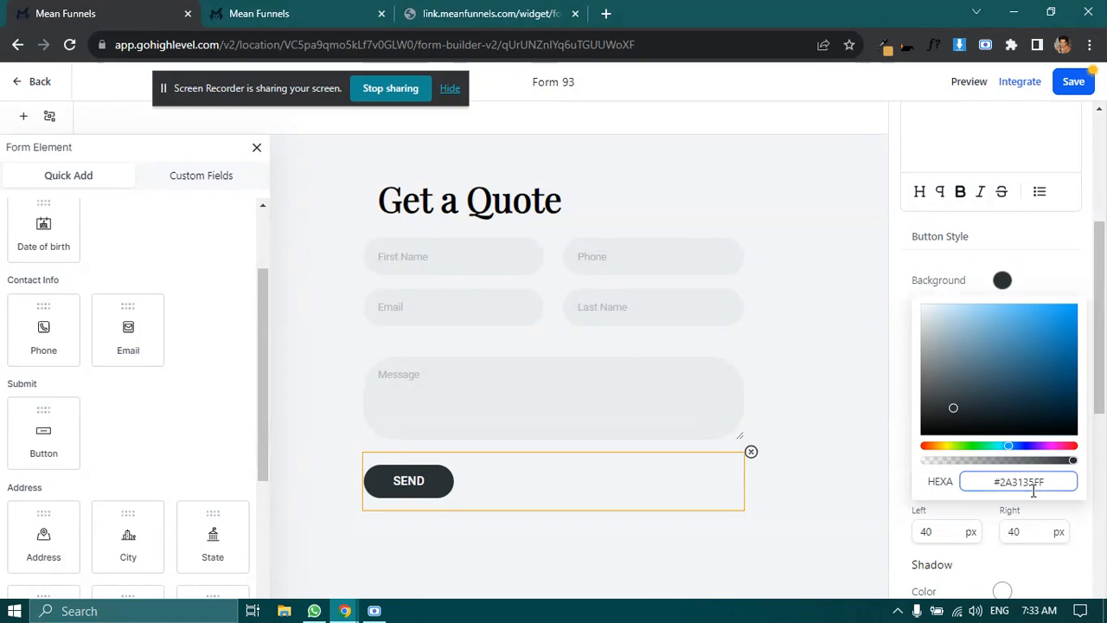
pyautogui.write('d9aa56')
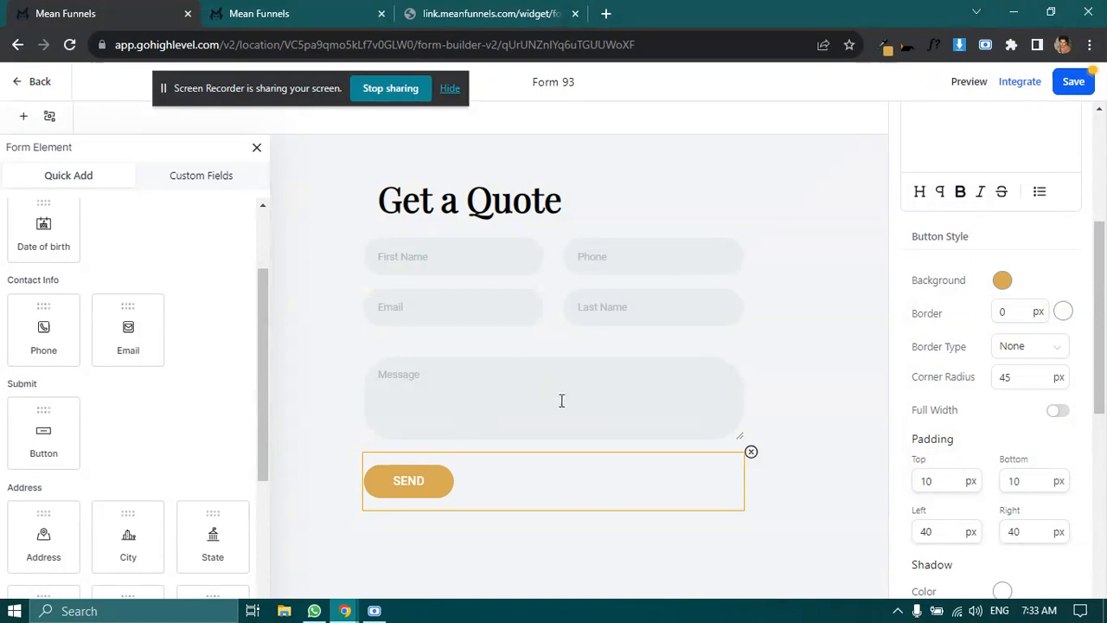
pyautogui.moveTo(321, 240)
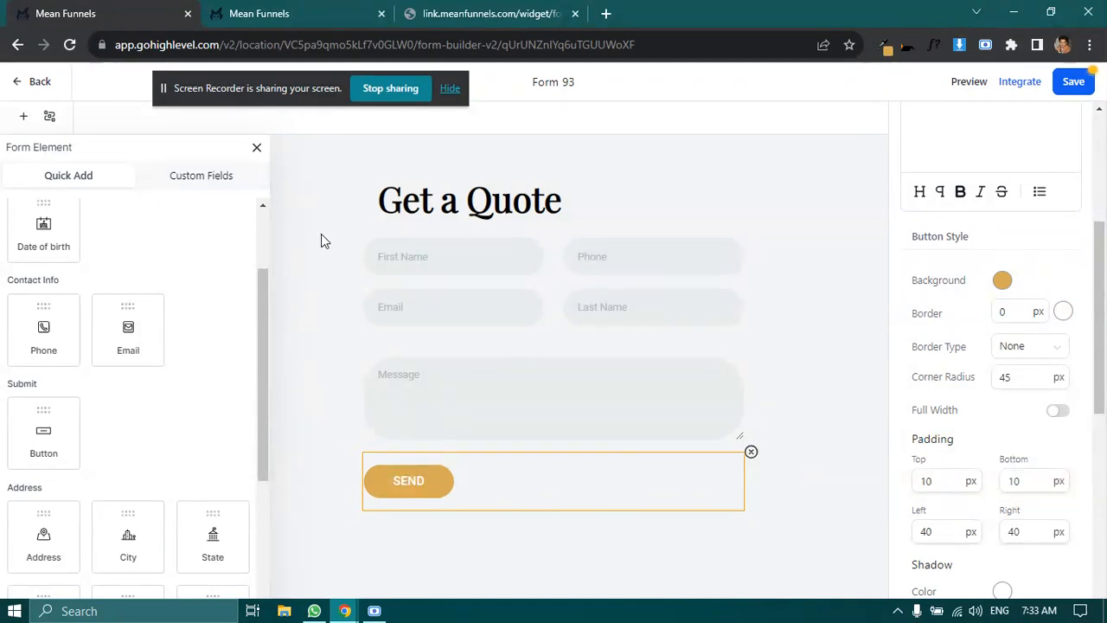
pyautogui.click(491, 13)
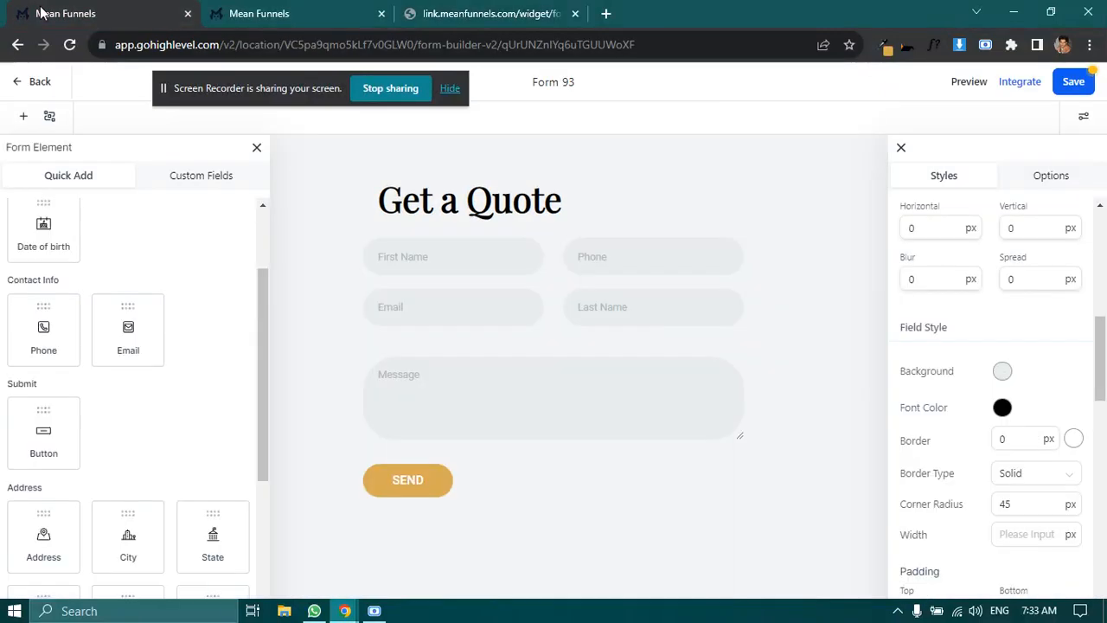
# Step: Make the field background transparent and set a 1px border width
pyautogui.click(491, 13)
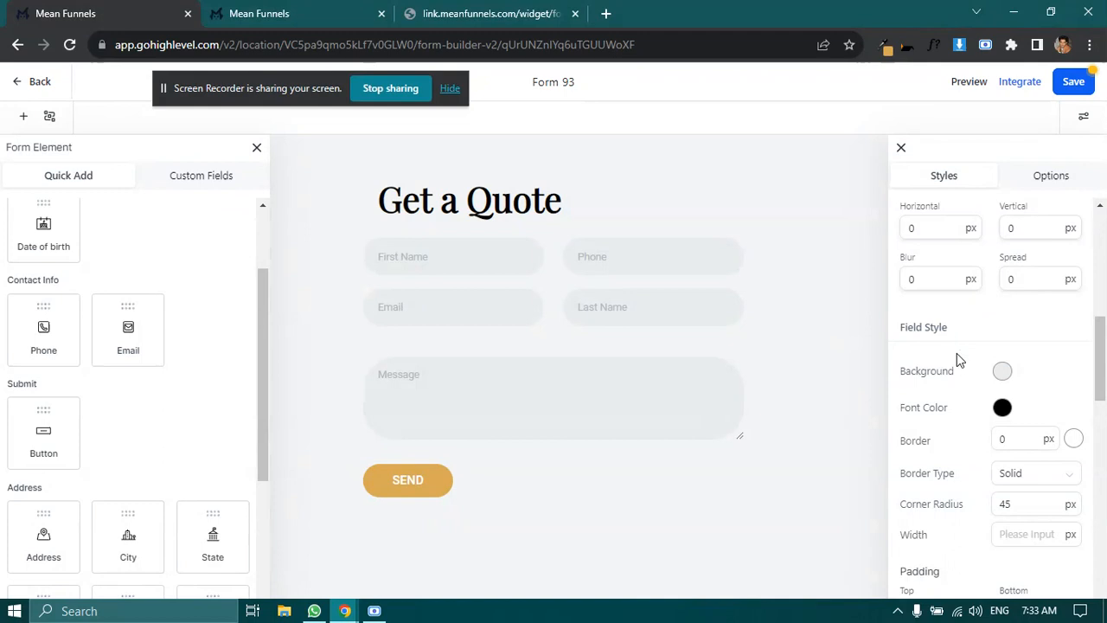
pyautogui.click(1002, 370)
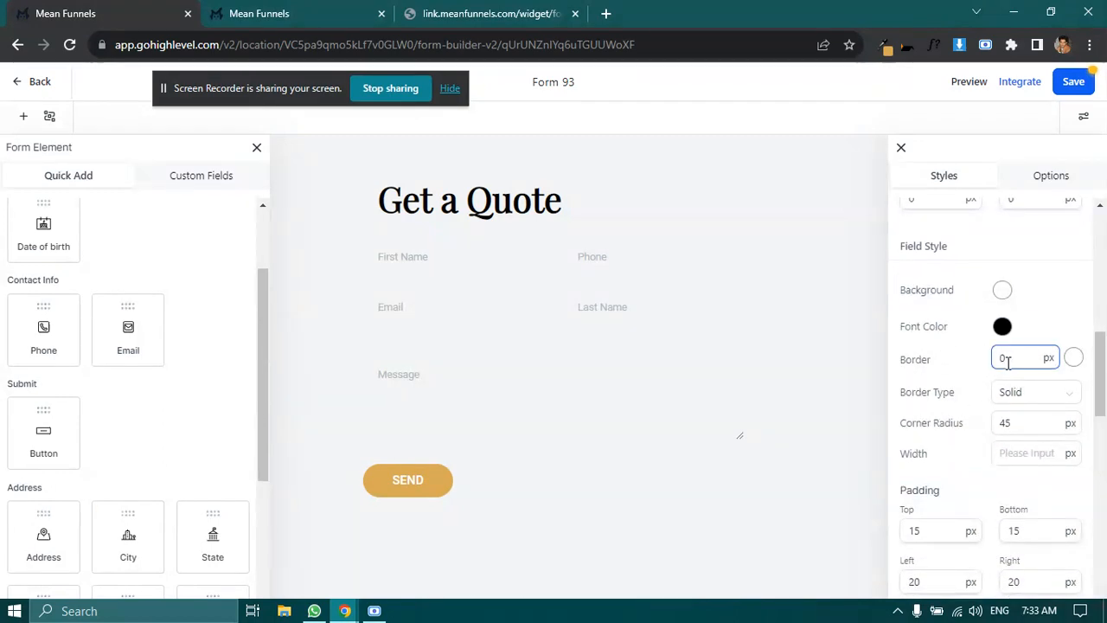
pyautogui.write('1')
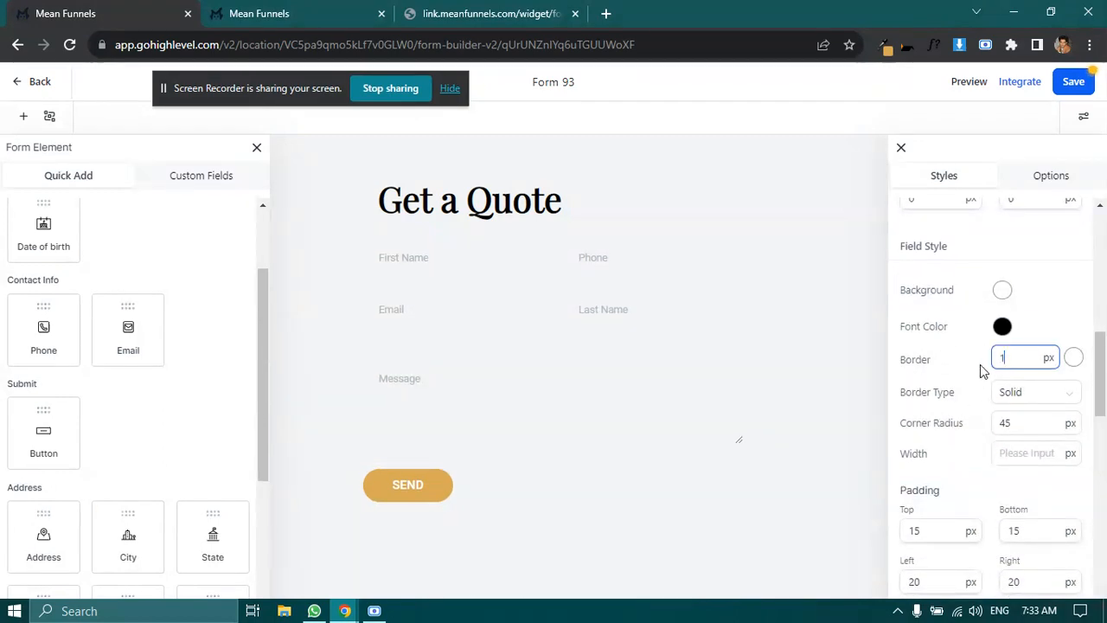
# Step: Make the field border solid with light grey colour #BFBFBF
pyautogui.click(1073, 356)
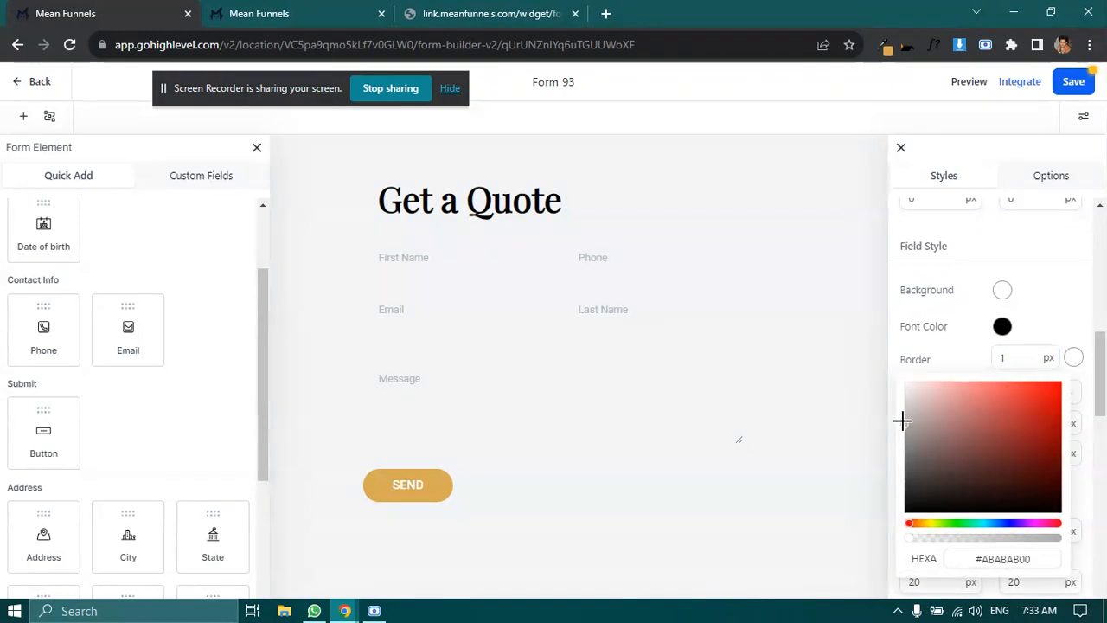
pyautogui.click(904, 432)
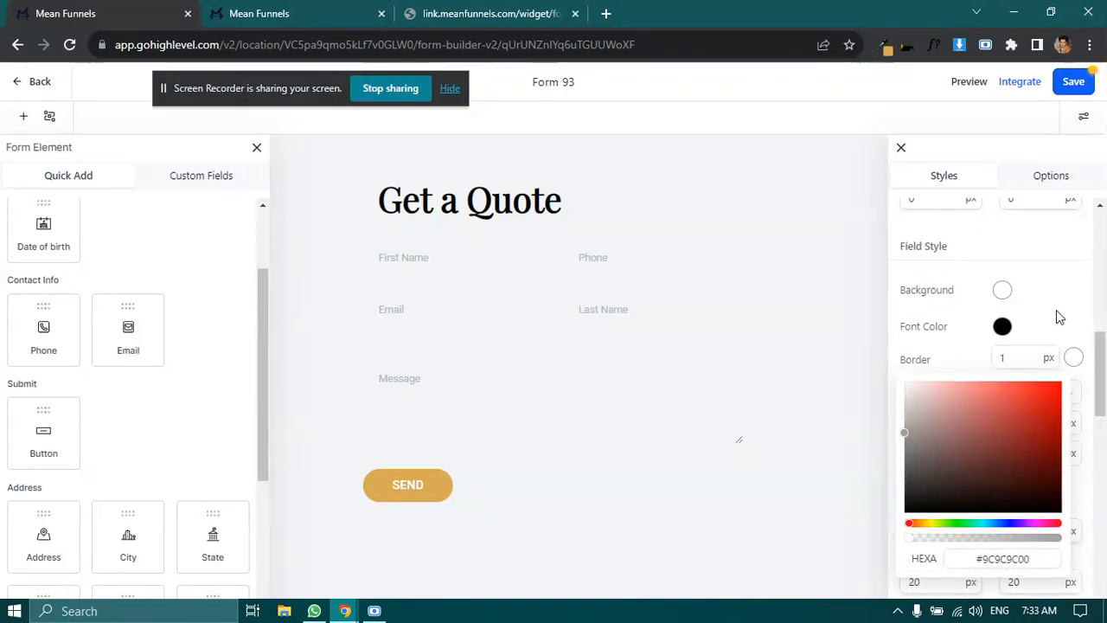
pyautogui.click(1035, 392)
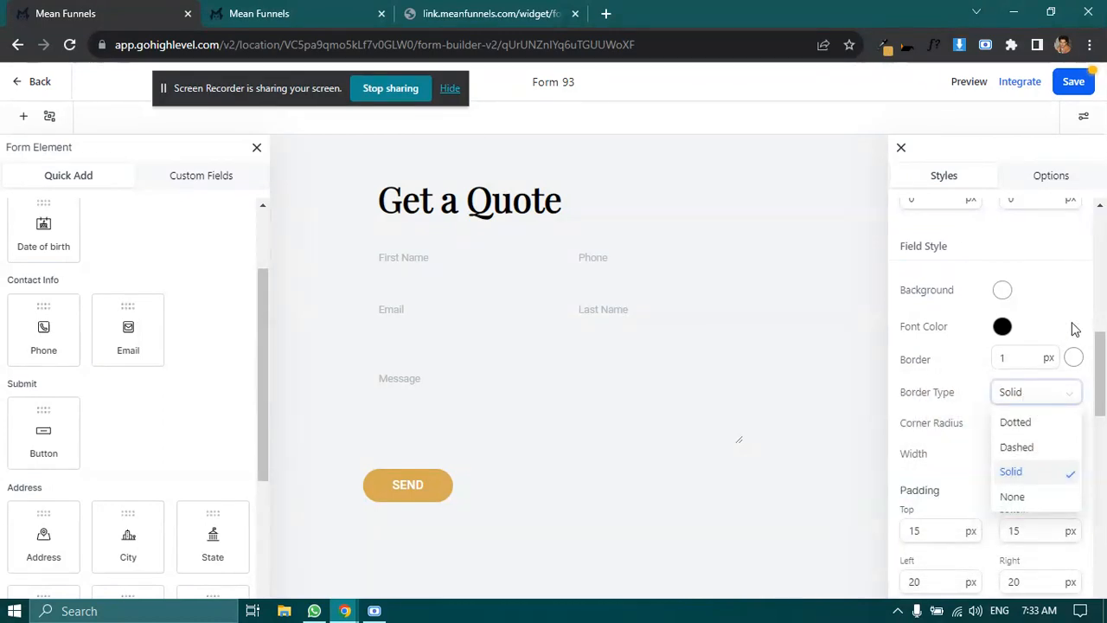
pyautogui.click(1010, 470)
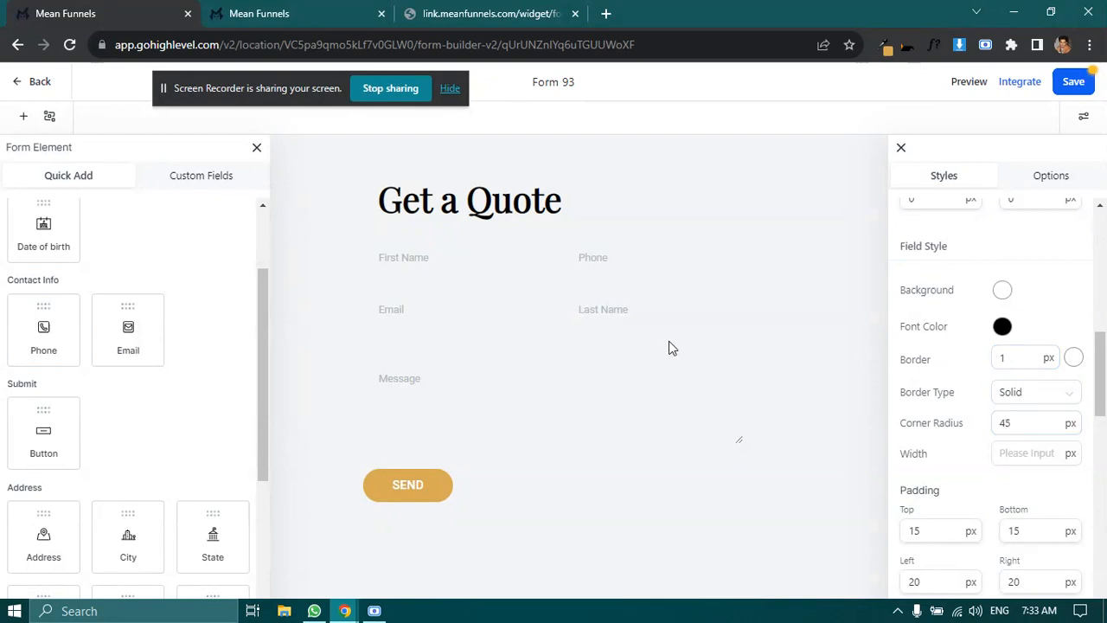
pyautogui.click(1072, 357)
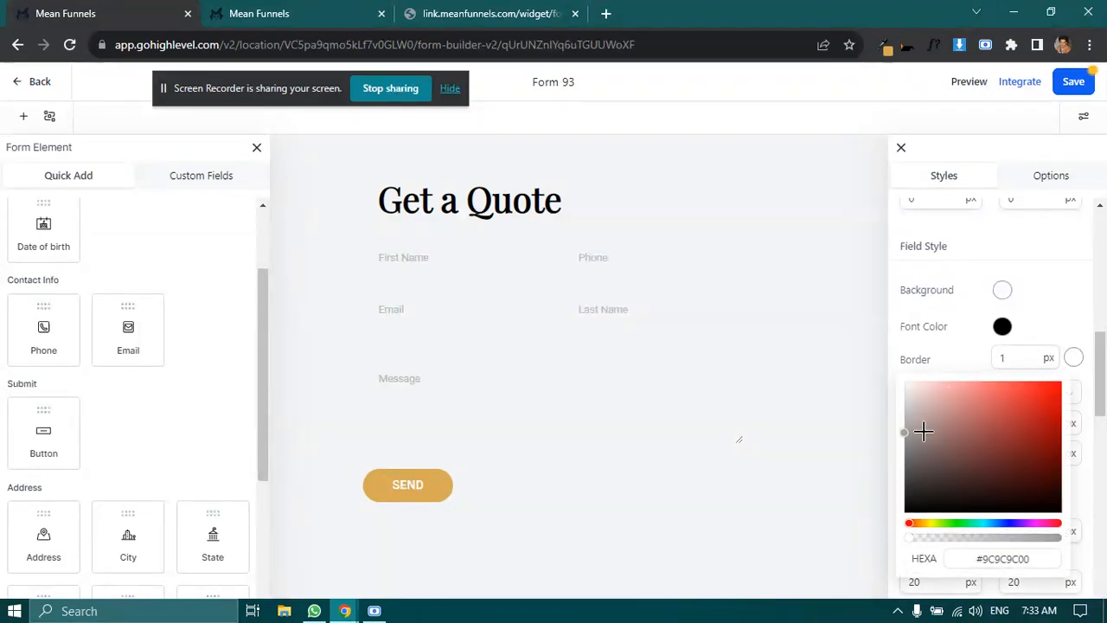
pyautogui.click(1073, 359)
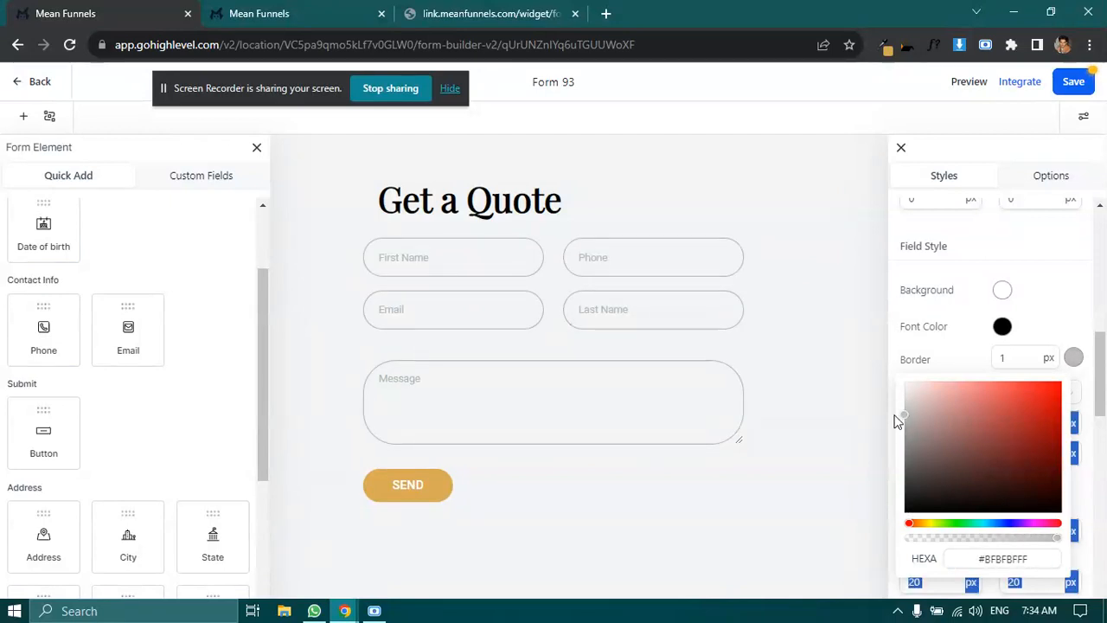
pyautogui.click(903, 411)
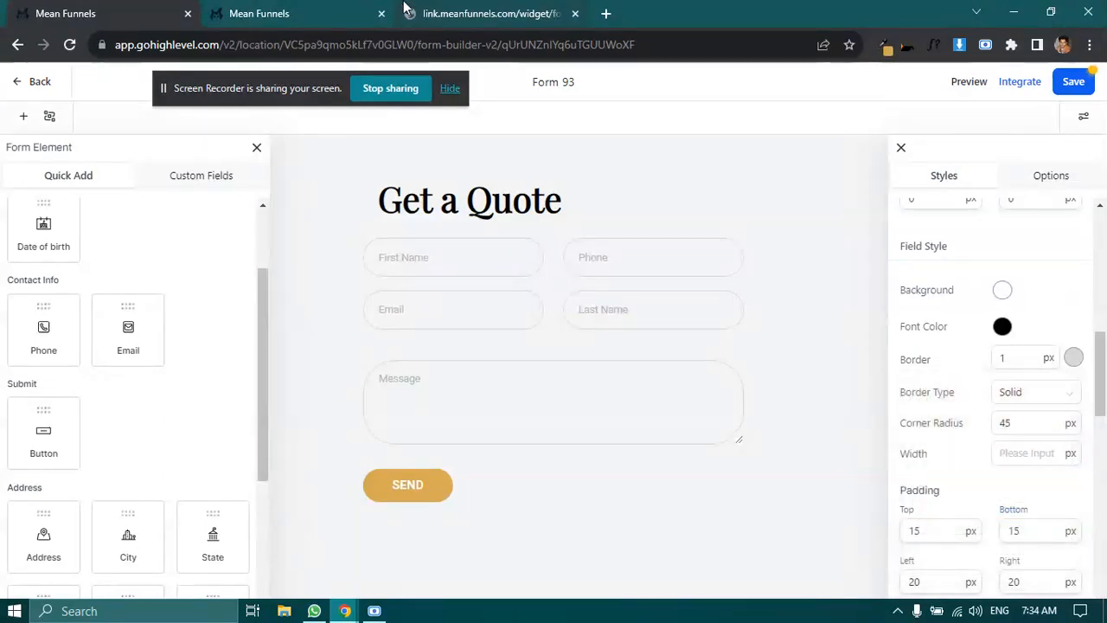
# Step: Close the Styles panel with its X button
pyautogui.click(489, 13)
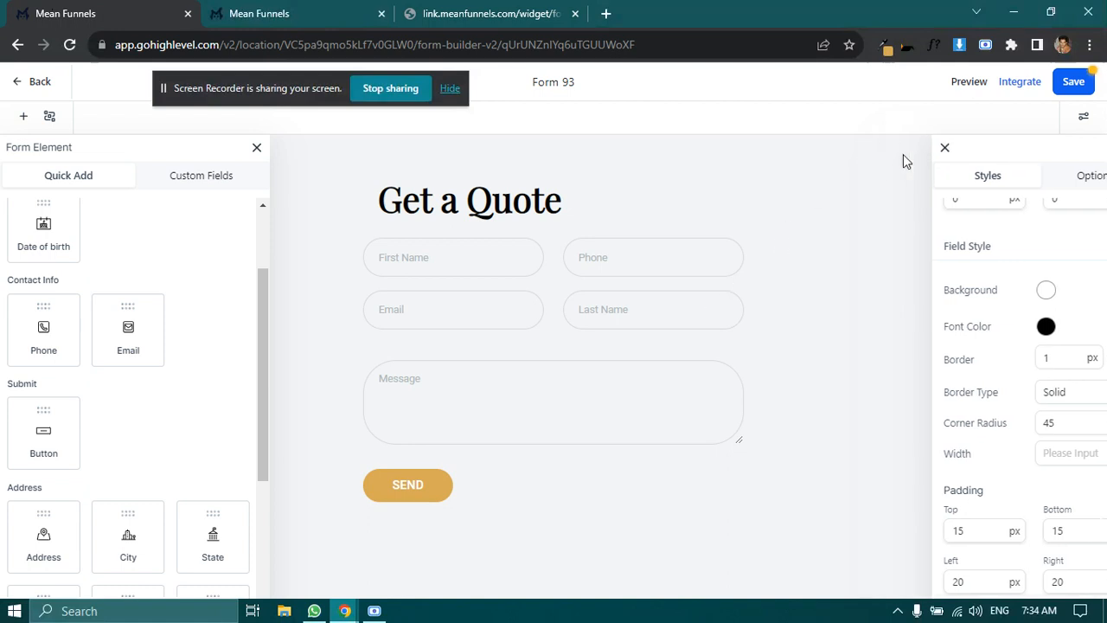
pyautogui.click(1072, 81)
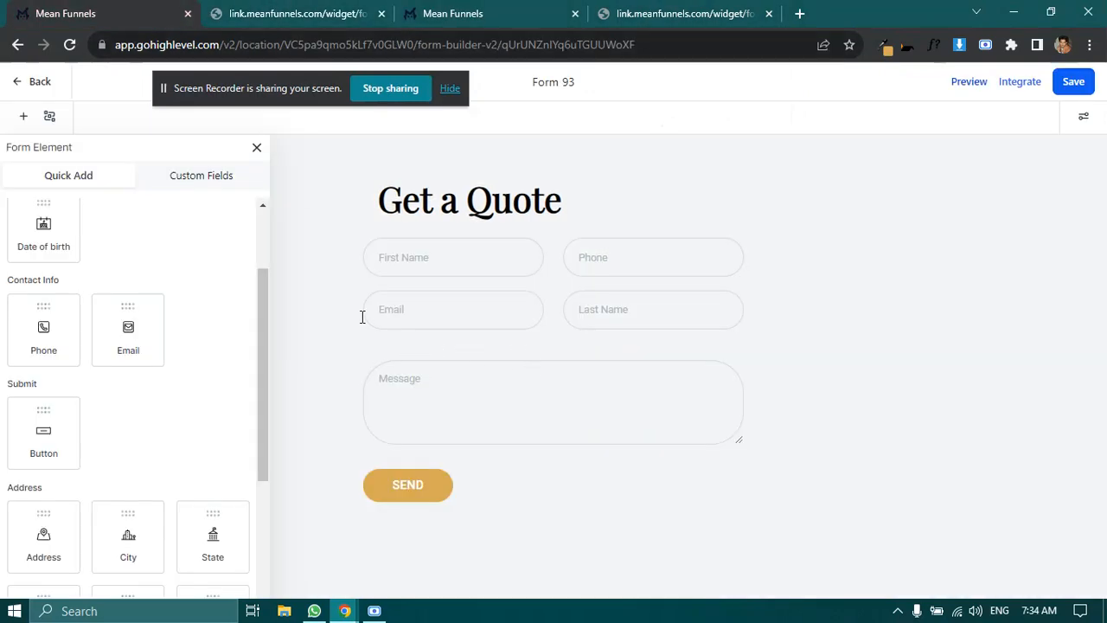
# Step: Swap the Phone and Last Name fields, deselect Phone, and save Form 93
pyautogui.click(653, 309)
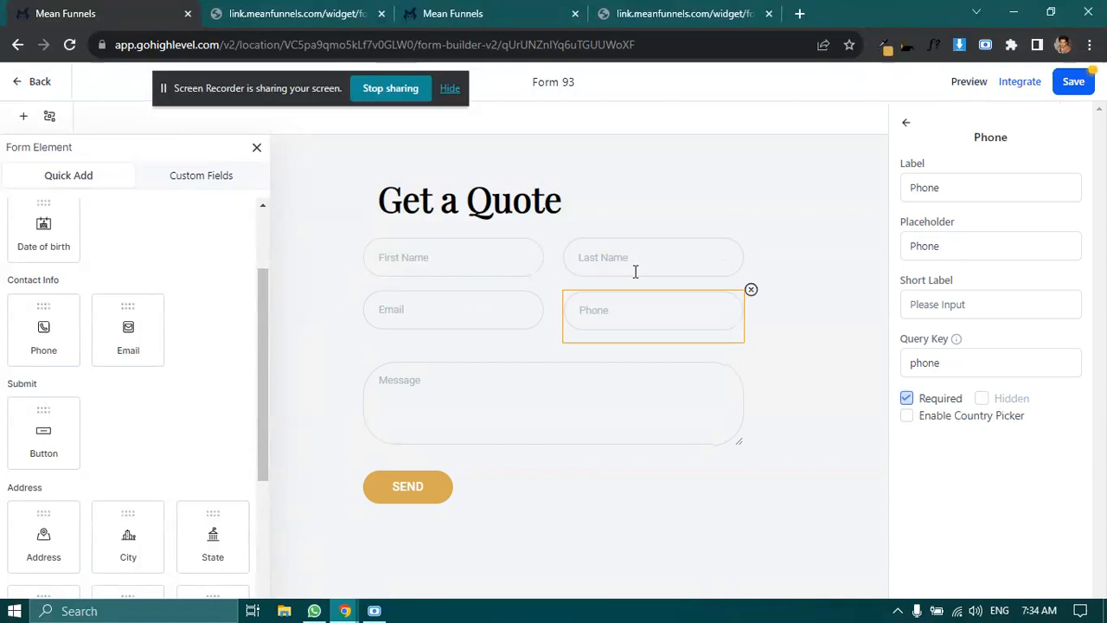
pyautogui.click(1073, 81)
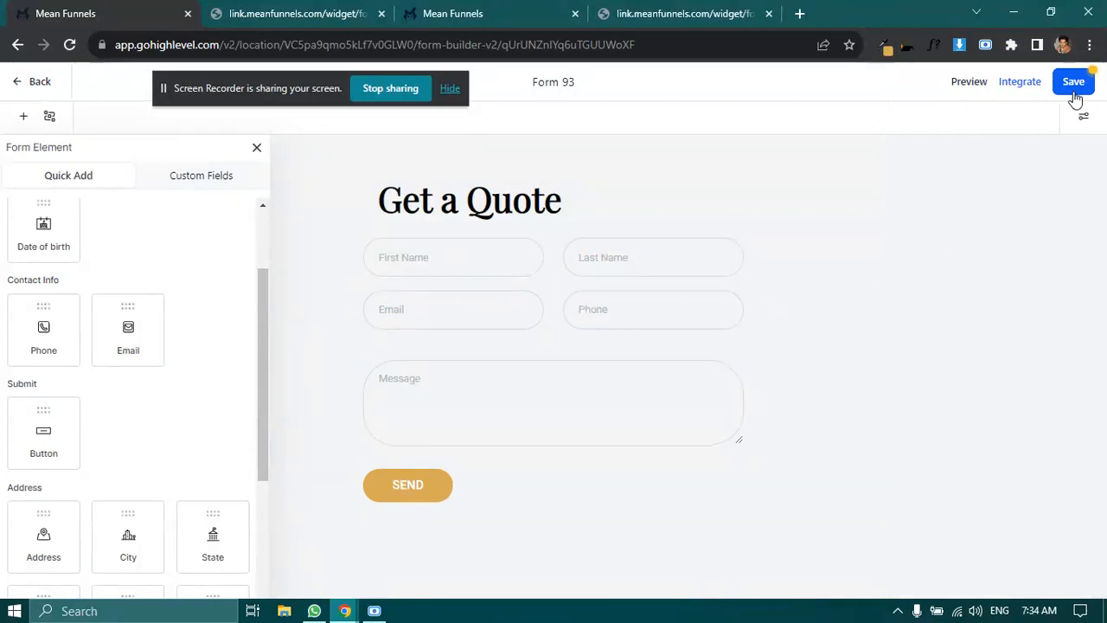
pyautogui.click(1074, 82)
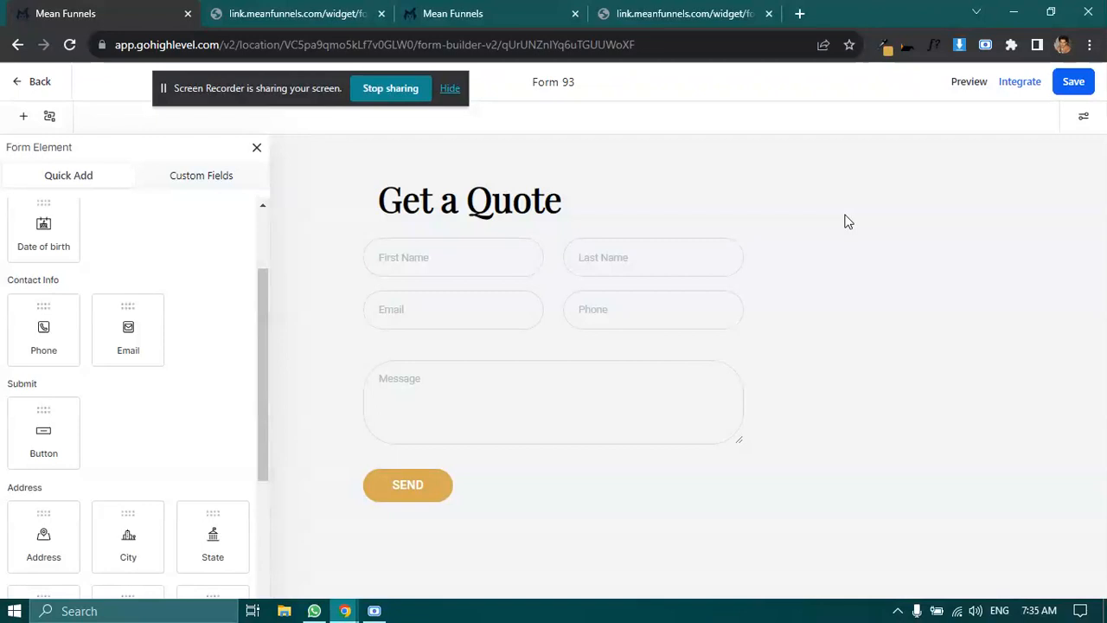
pyautogui.moveTo(821, 225)
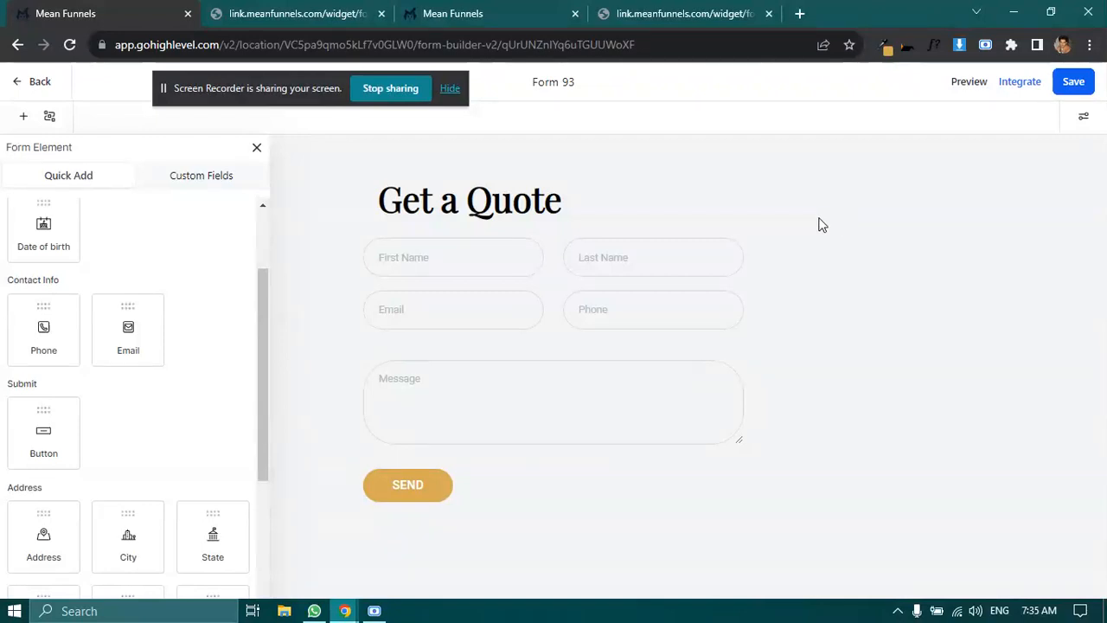